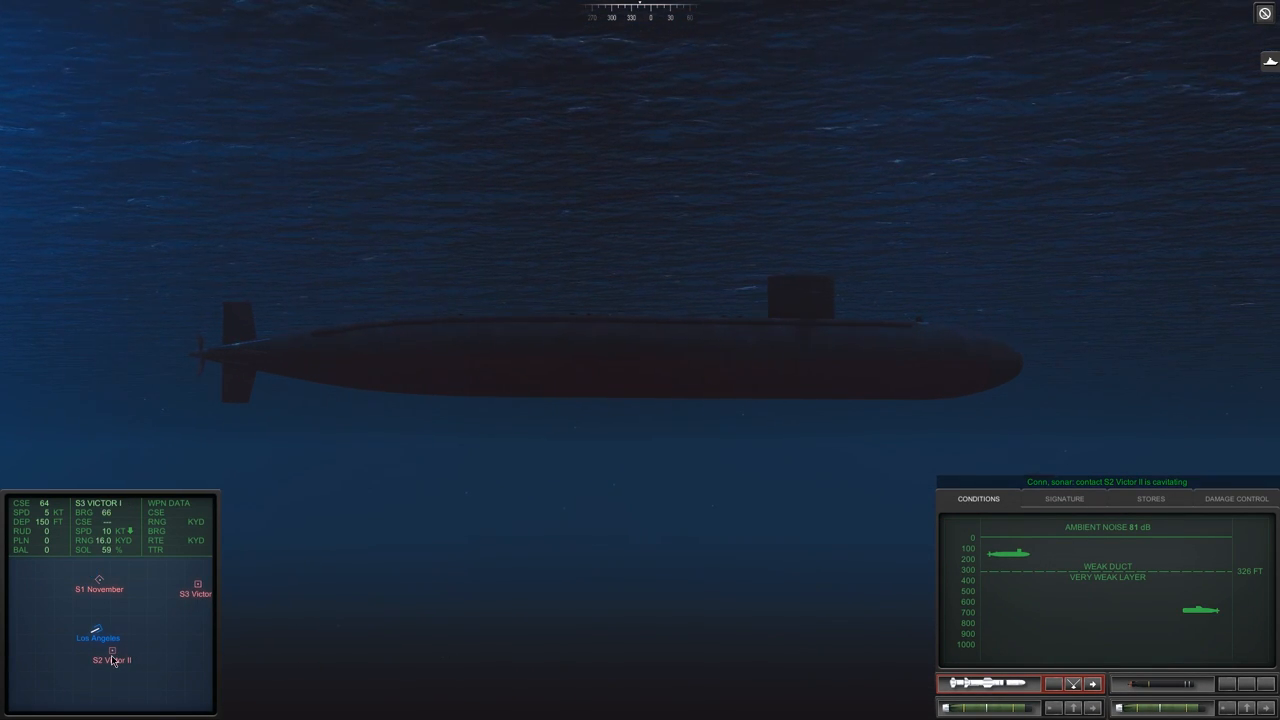
- View the S2 Victor II contact, then bring up the tactical map with contacts S1-S3
{"action": "left_click", "coordinate": [112, 656]}
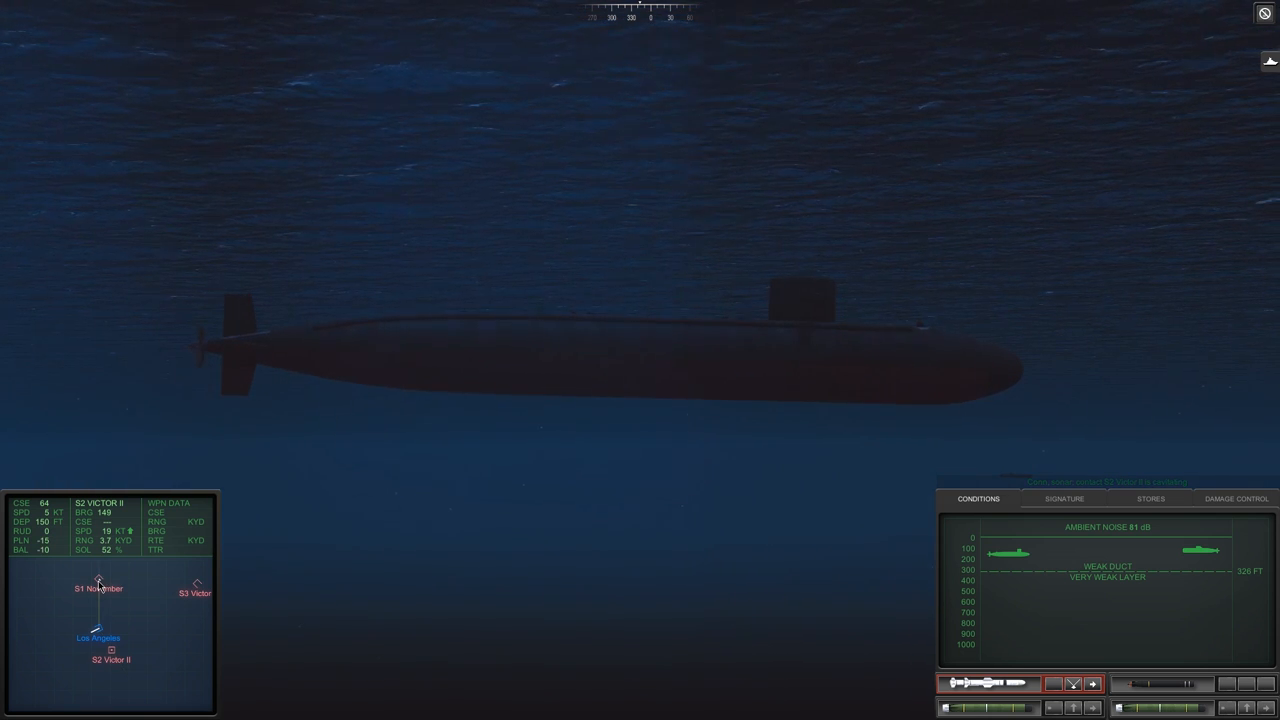
{"action": "left_click", "coordinate": [92, 572]}
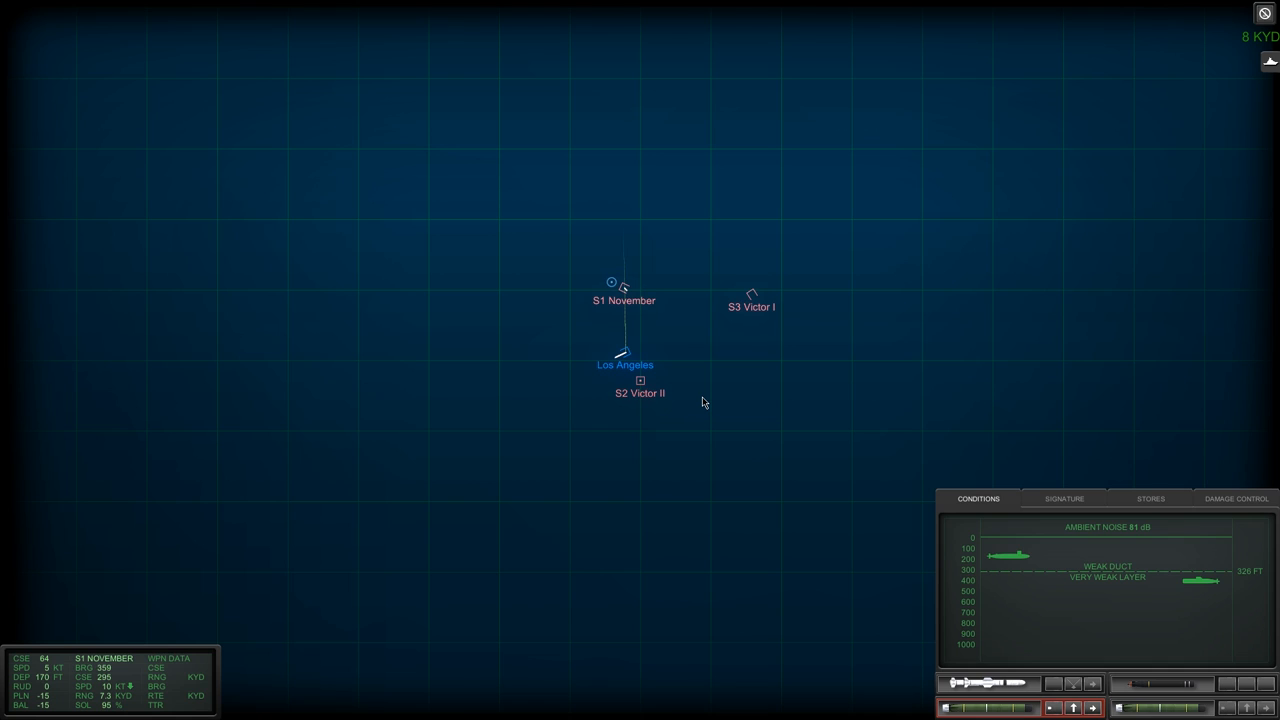
{"action": "left_click_drag", "start_coordinate": [624, 358], "coordinate": [856, 438]}
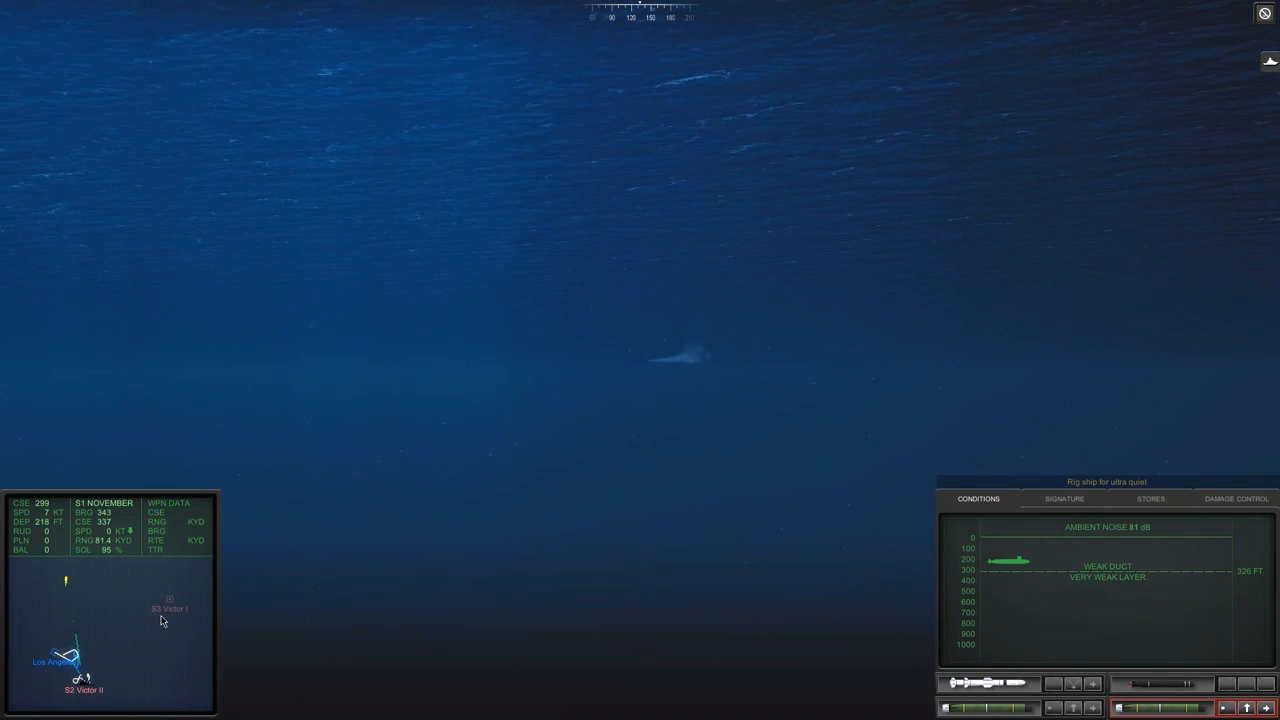
{"action": "mouse_move", "coordinate": [198, 608]}
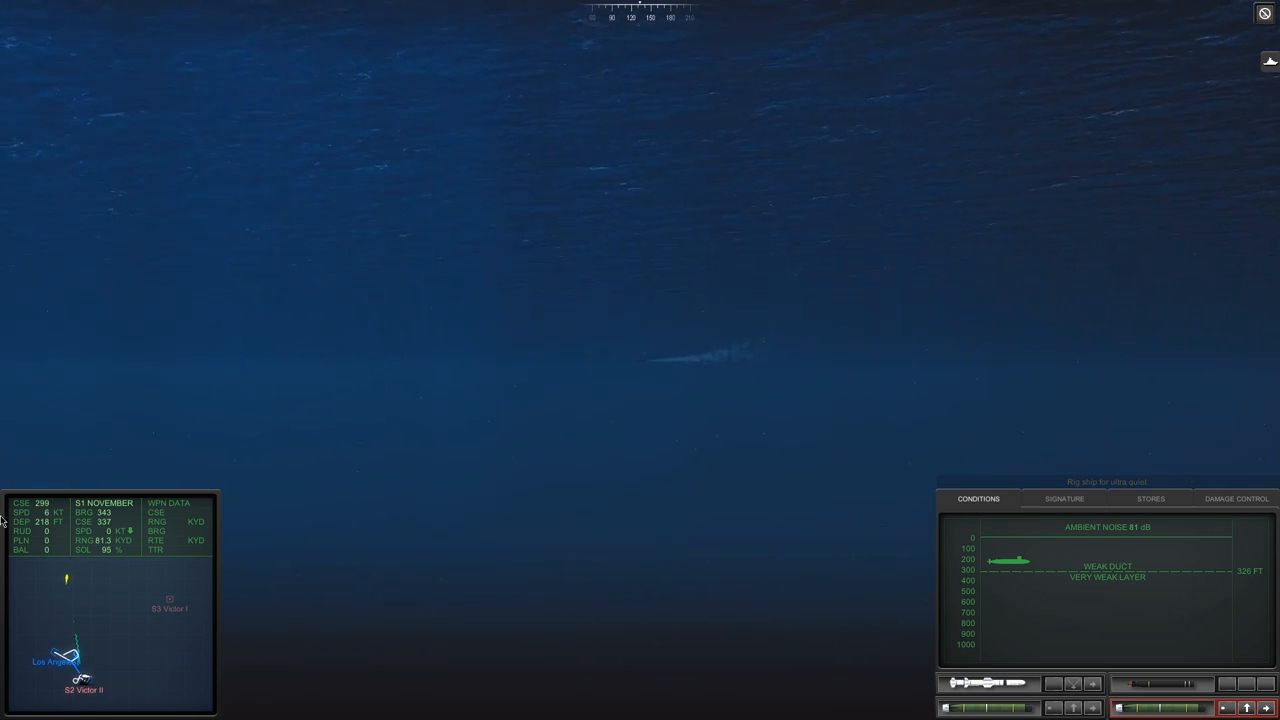
{"action": "mouse_move", "coordinate": [128, 622]}
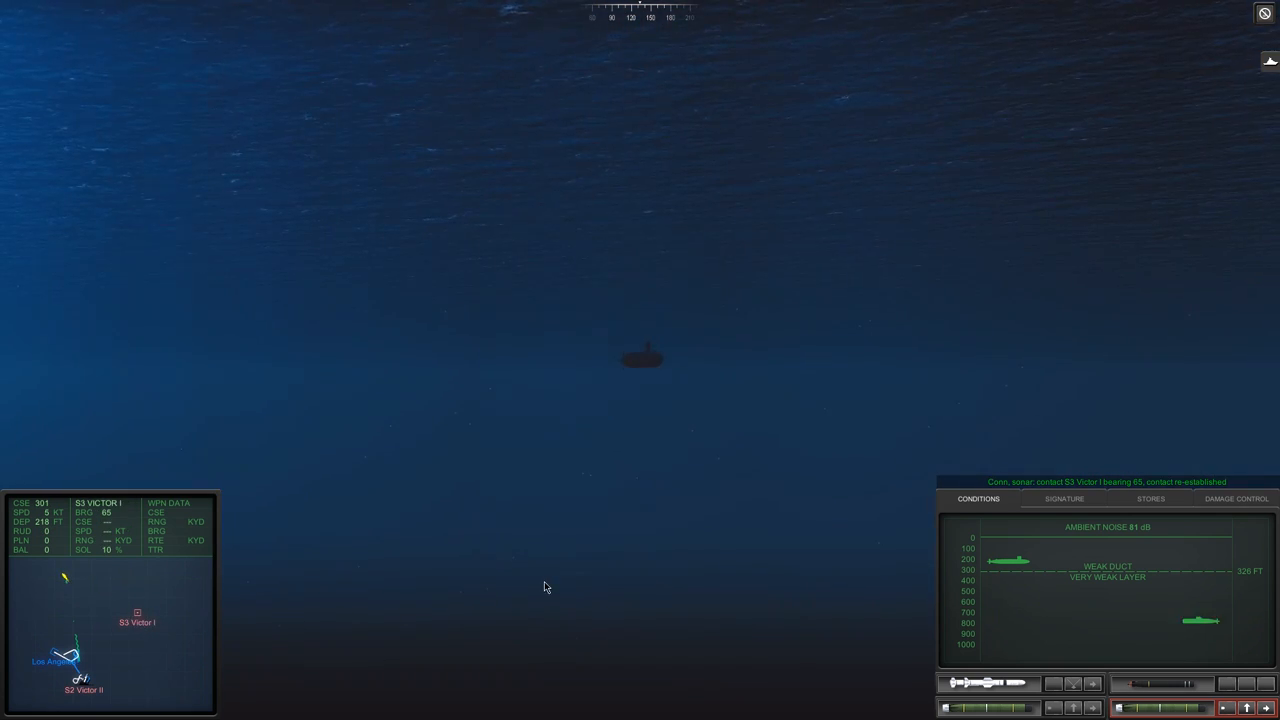
{"action": "left_click", "coordinate": [1064, 500]}
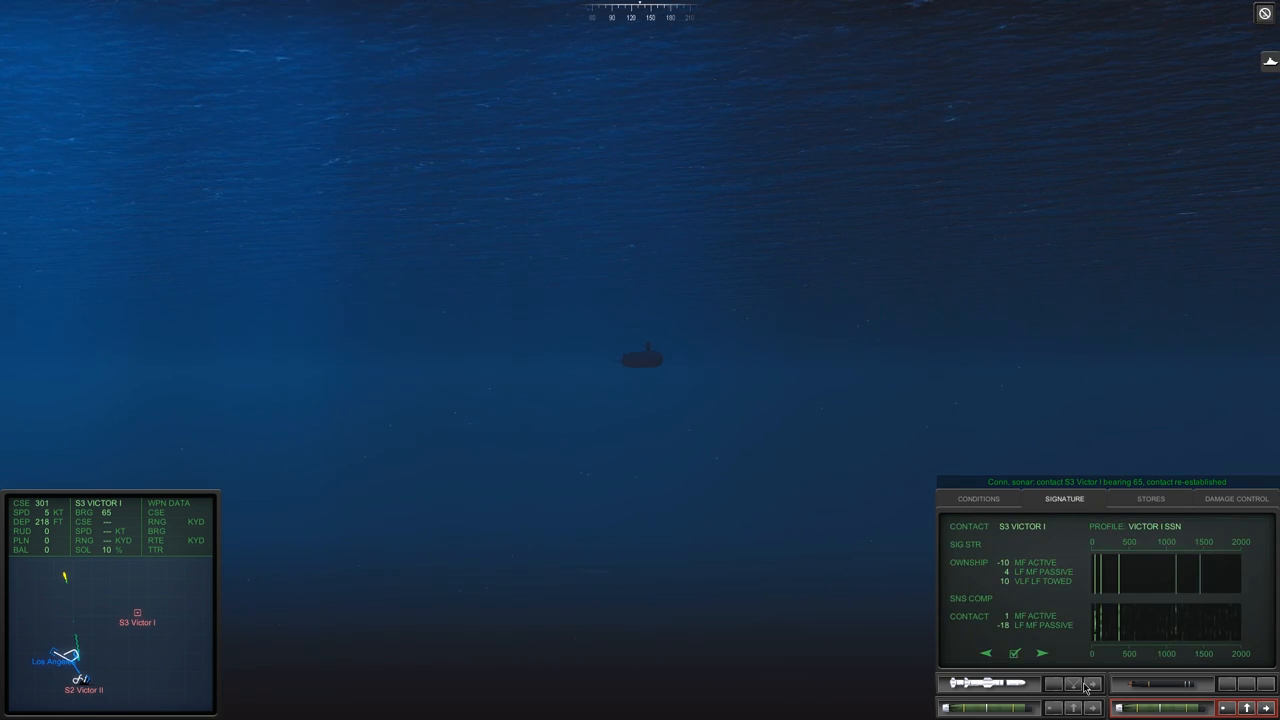
{"action": "left_click", "coordinate": [976, 498]}
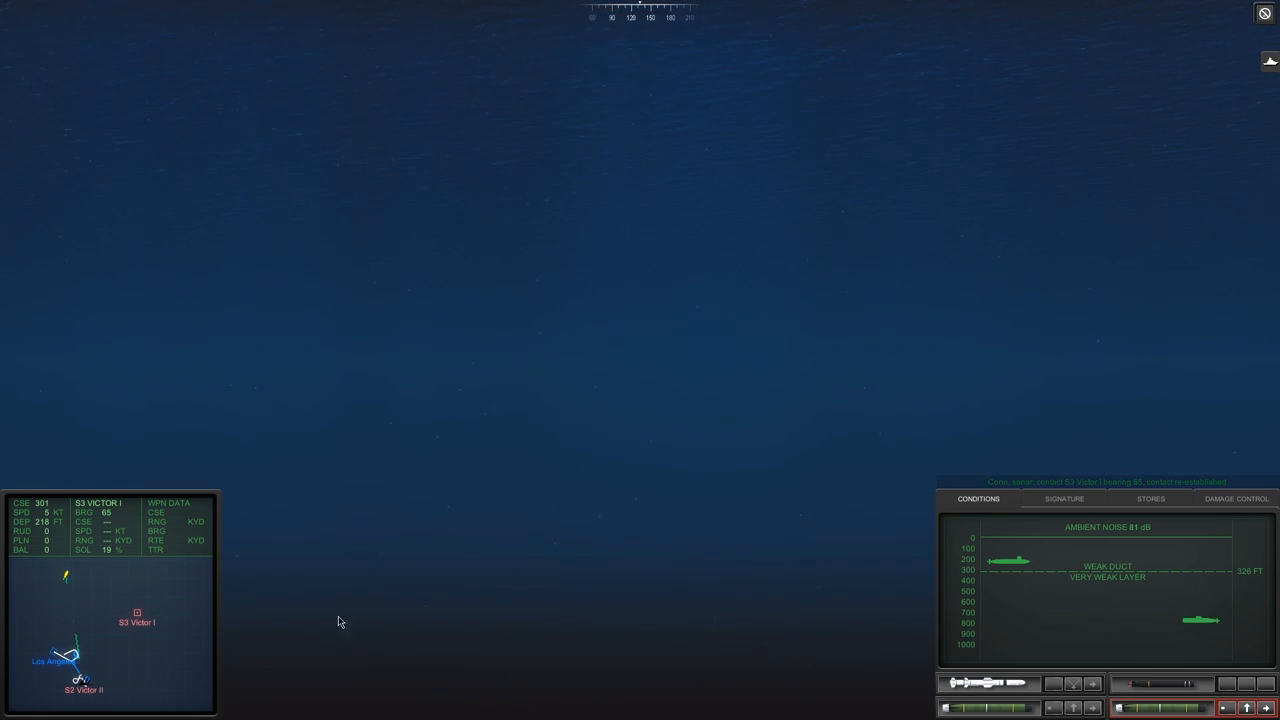
{"action": "mouse_move", "coordinate": [184, 628]}
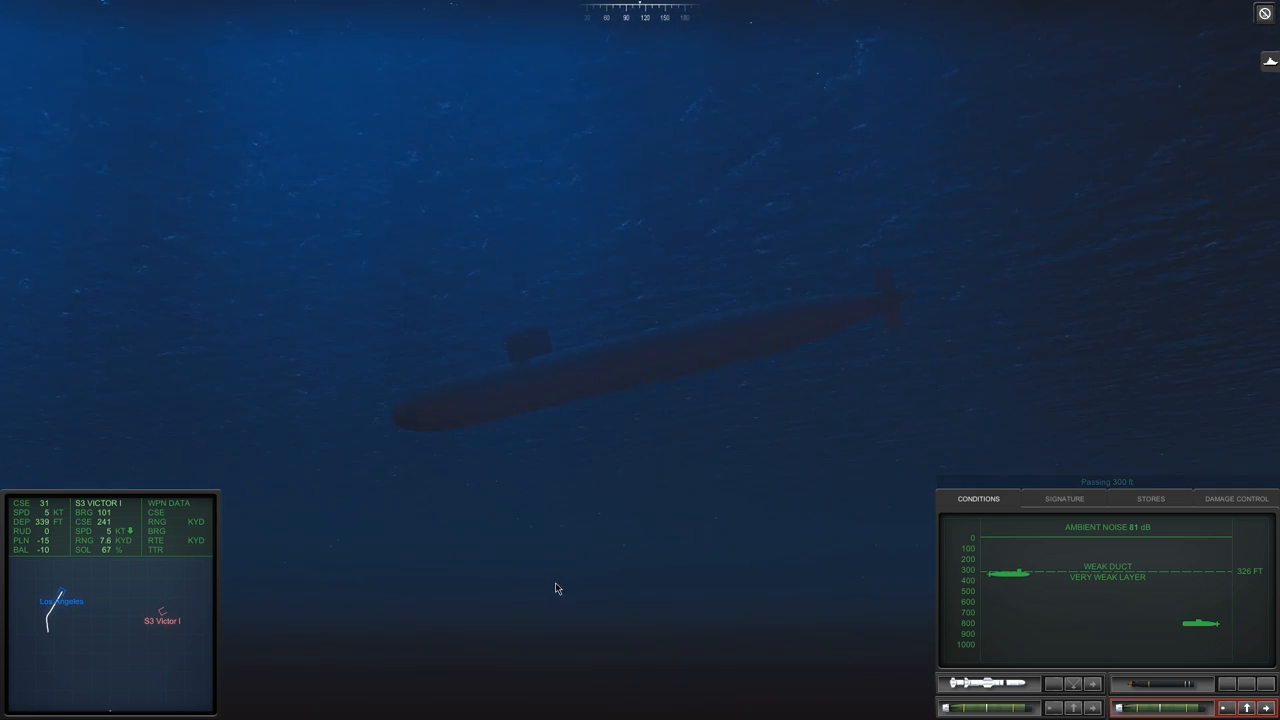
{"action": "mouse_move", "coordinate": [528, 608]}
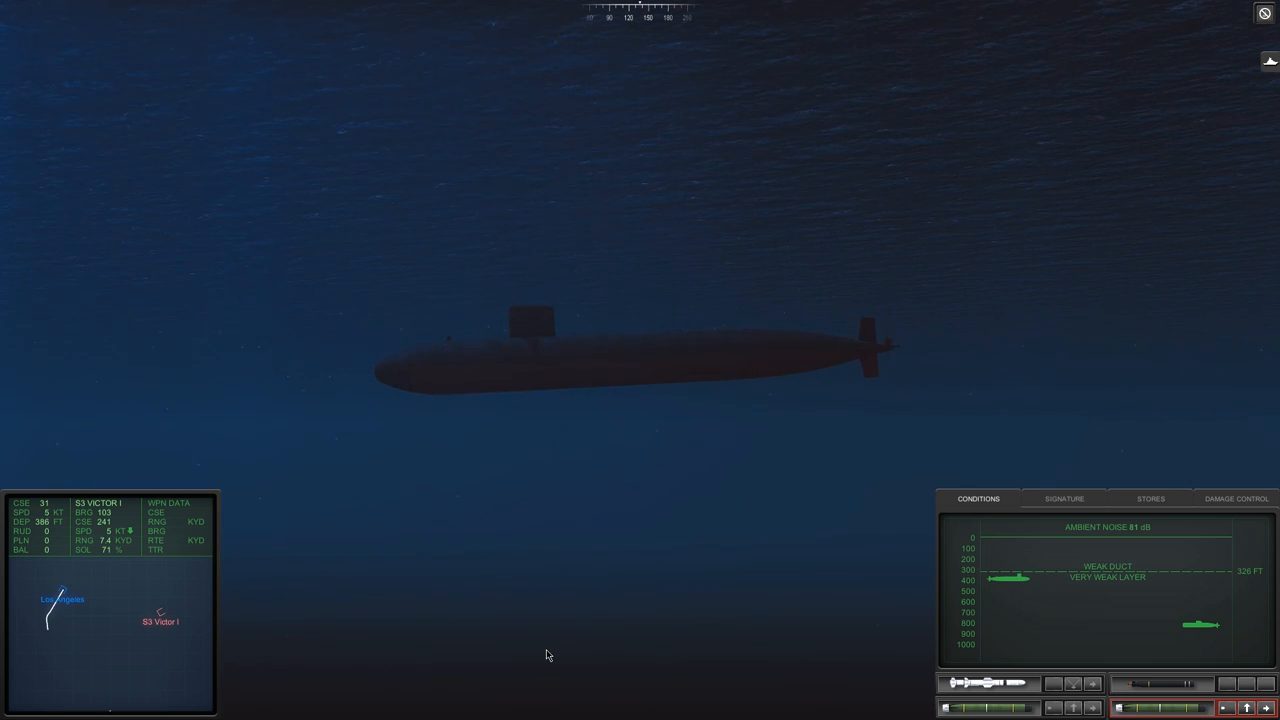
{"action": "mouse_move", "coordinate": [532, 640]}
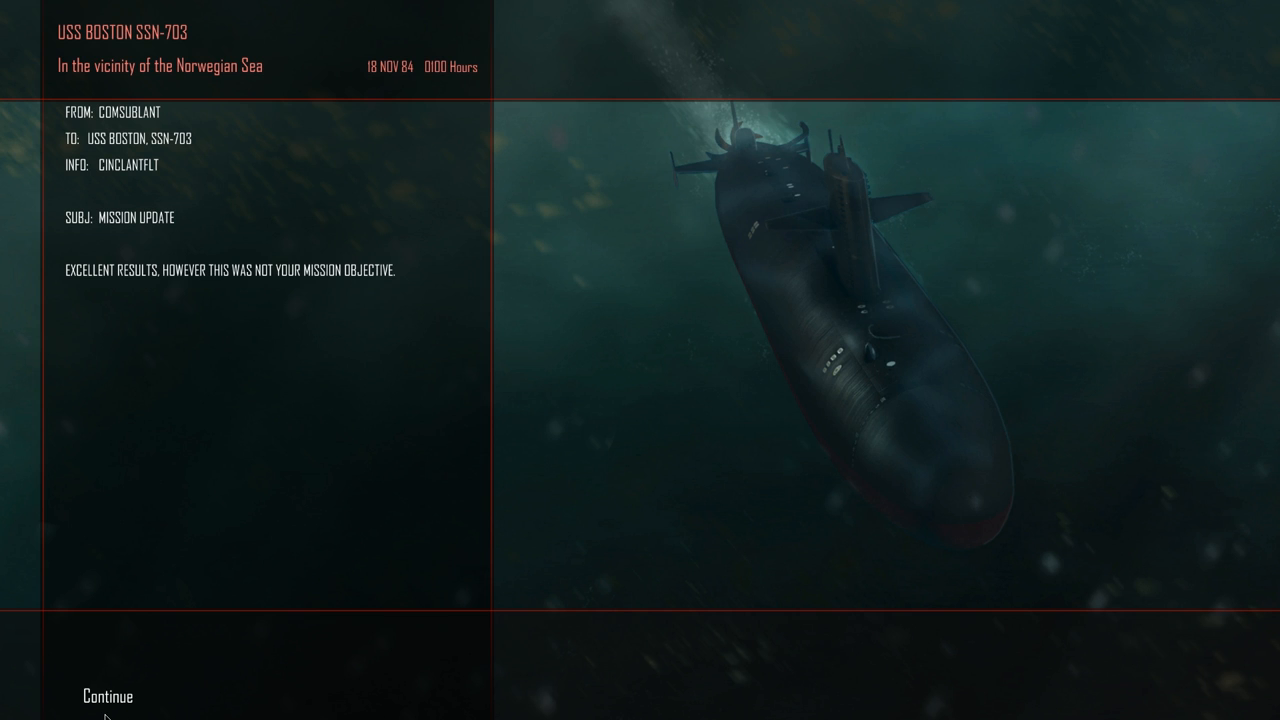
{"action": "mouse_move", "coordinate": [100, 700]}
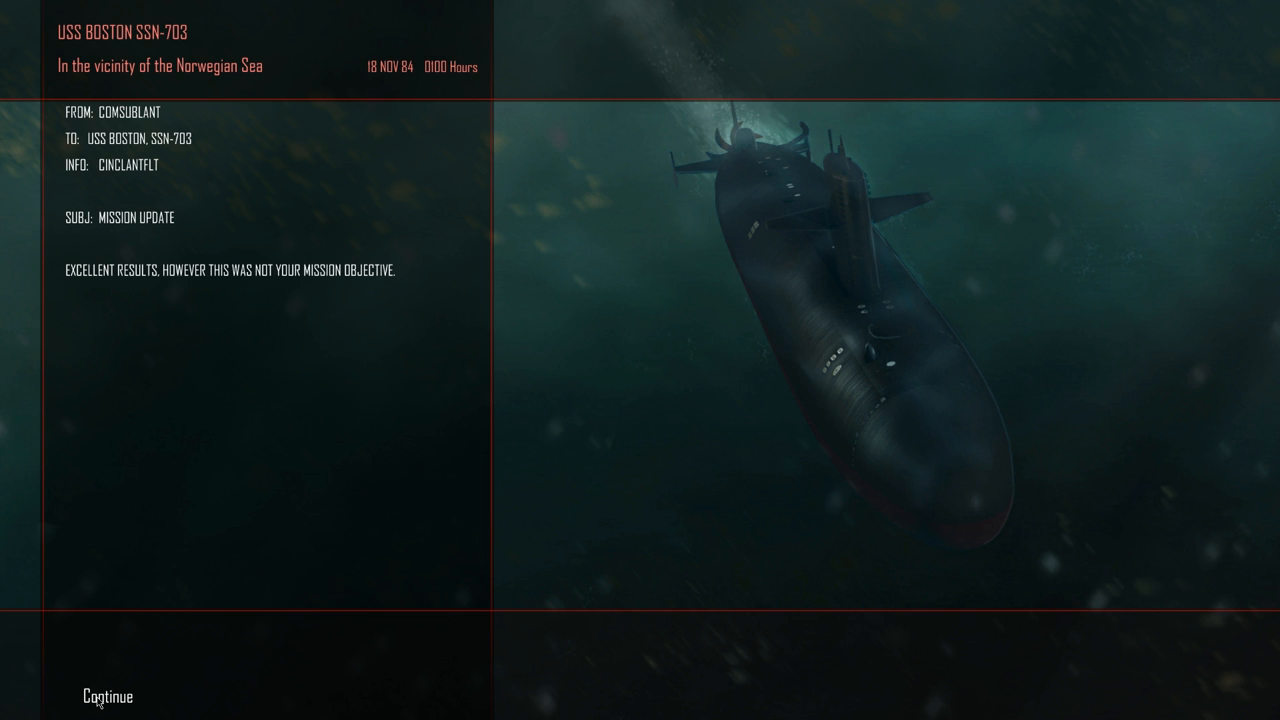
- Continue past the mission update to the Silver Star Medal citation for CMDR Magz
{"action": "left_click", "coordinate": [106, 696]}
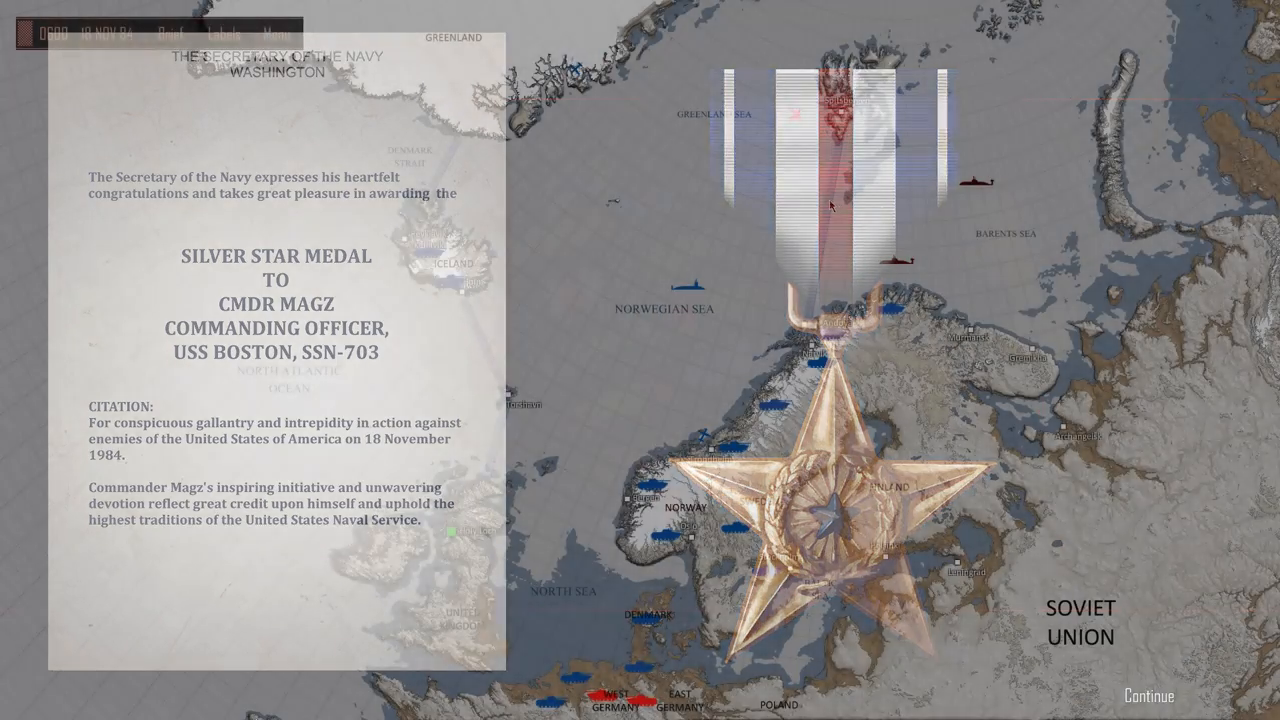
- Dismiss the Silver Star citation to reach the tactical map tracking contact S1
{"action": "left_click", "coordinate": [1148, 696]}
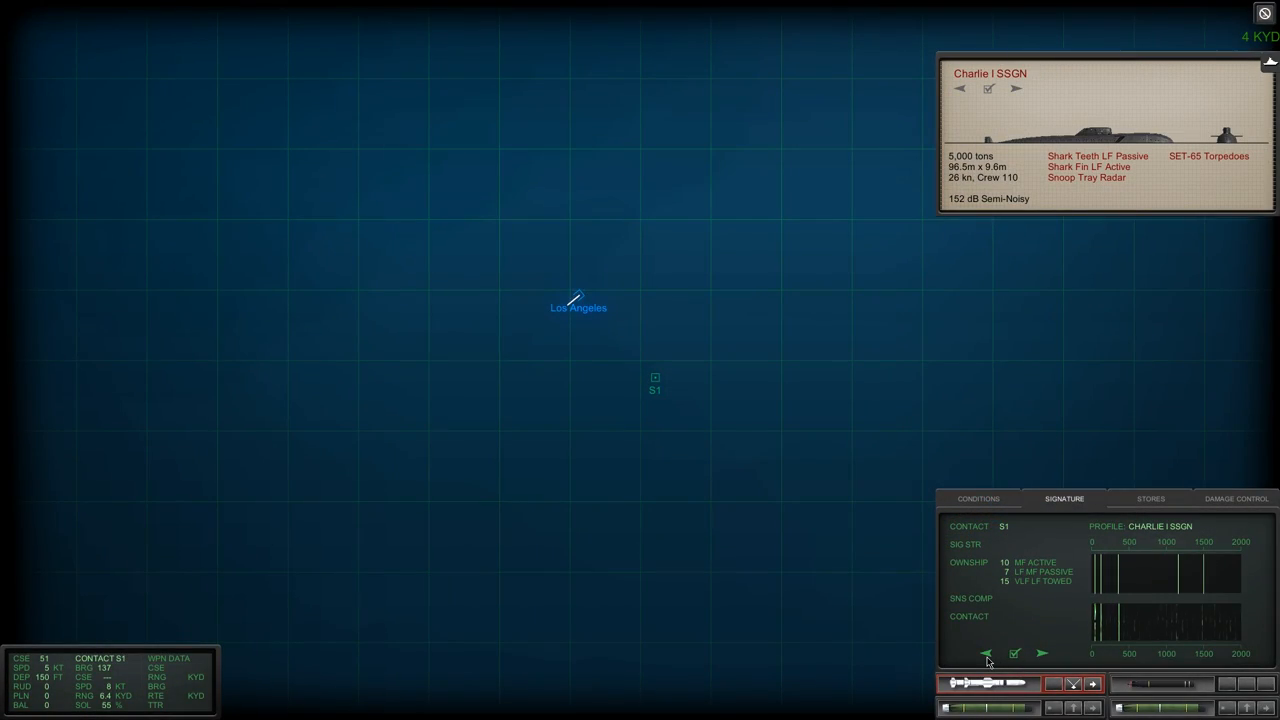
- Classify contact S1 as Victor II SSN and return to the underwater view of the Los Angeles
{"action": "left_click", "coordinate": [1044, 654]}
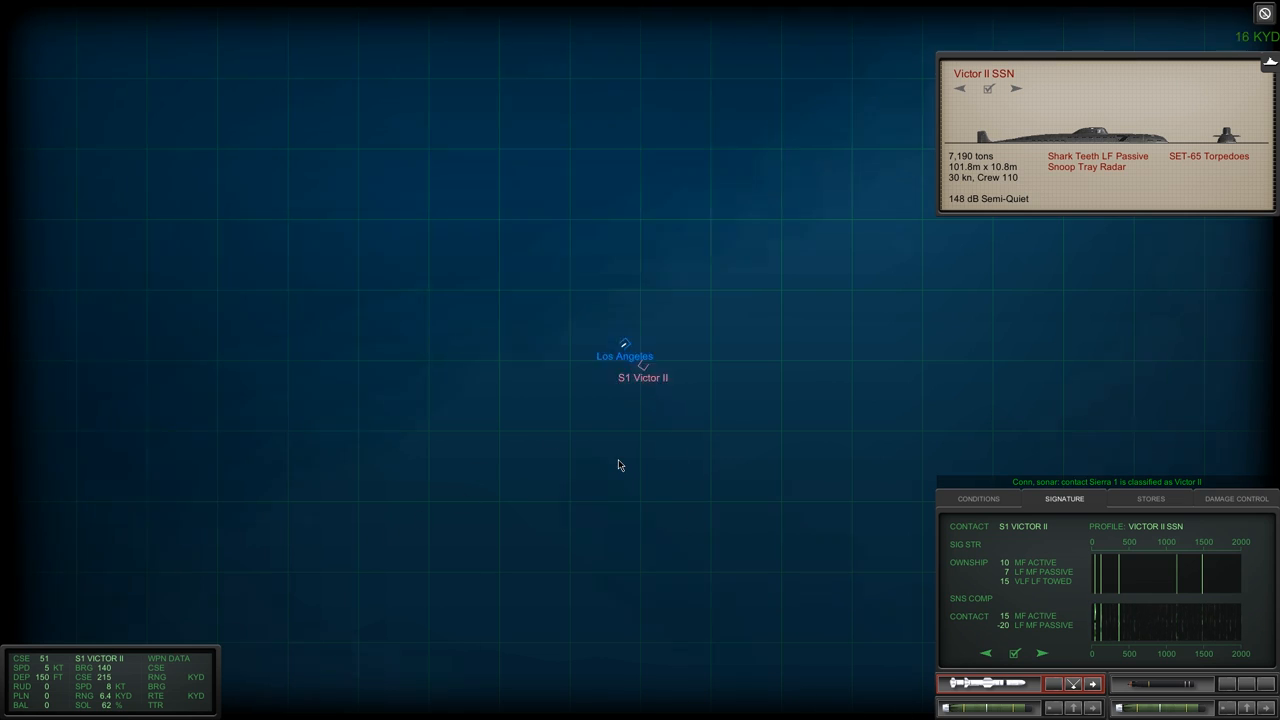
{"action": "mouse_move", "coordinate": [792, 384]}
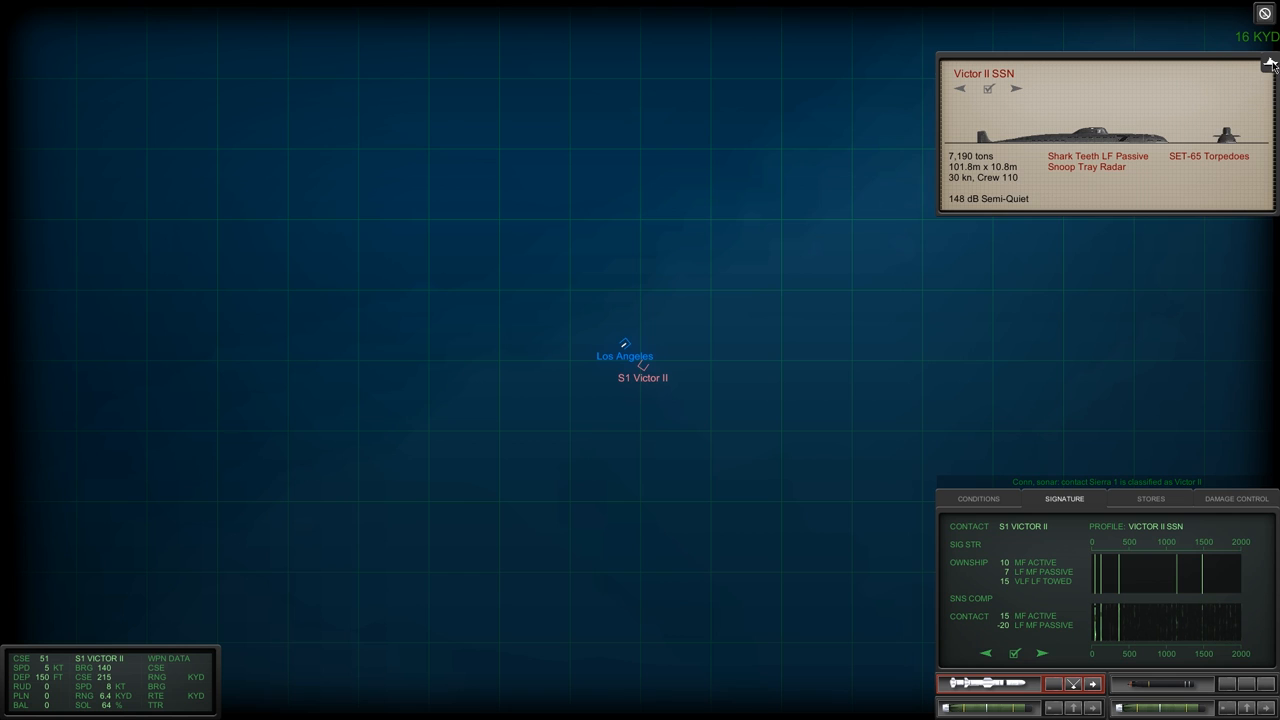
{"action": "left_click", "coordinate": [1268, 60]}
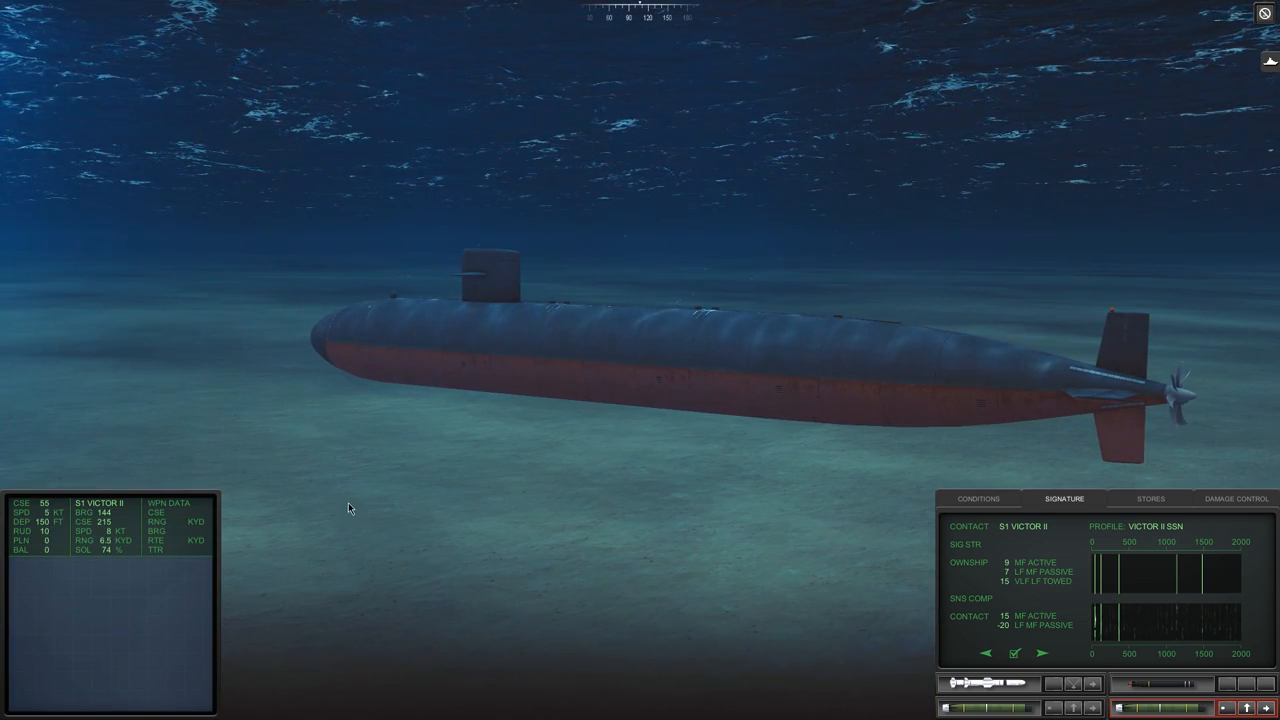
{"action": "left_click", "coordinate": [976, 498]}
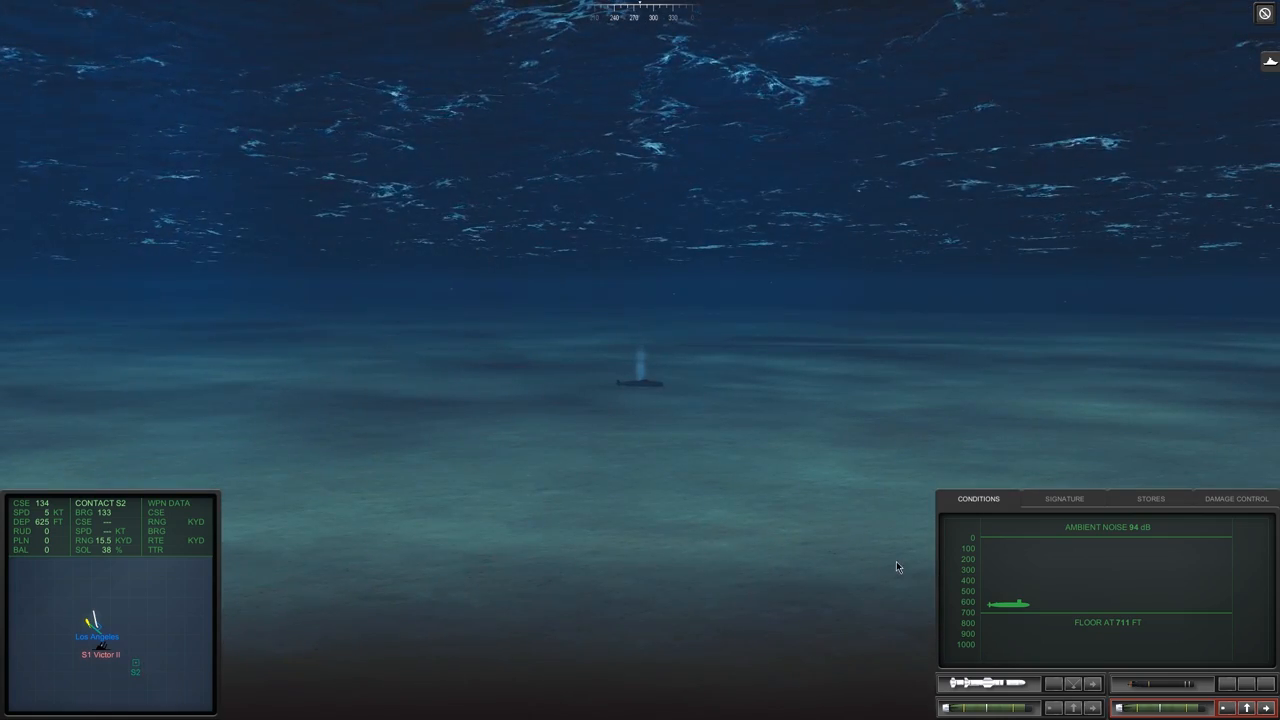
{"action": "left_click", "coordinate": [1064, 500]}
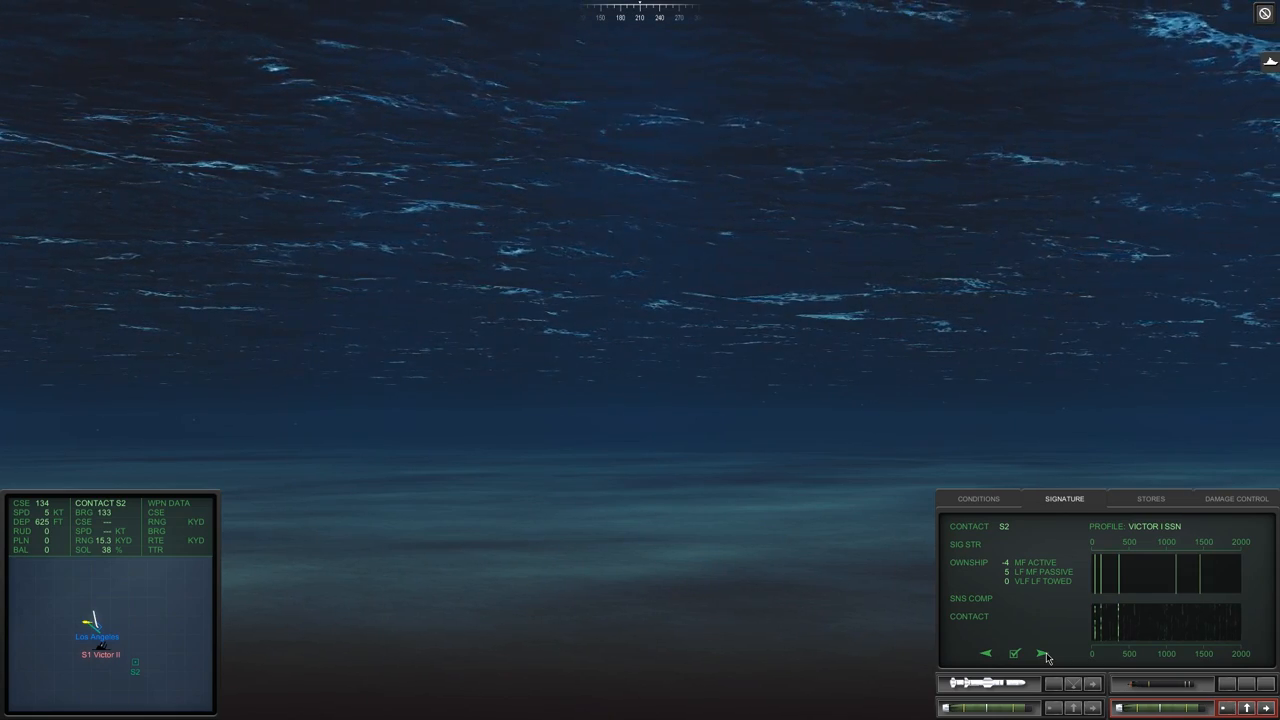
- Cycle contact S2's signature through several class profiles, settling on Sierra SSN
{"action": "left_click", "coordinate": [984, 652]}
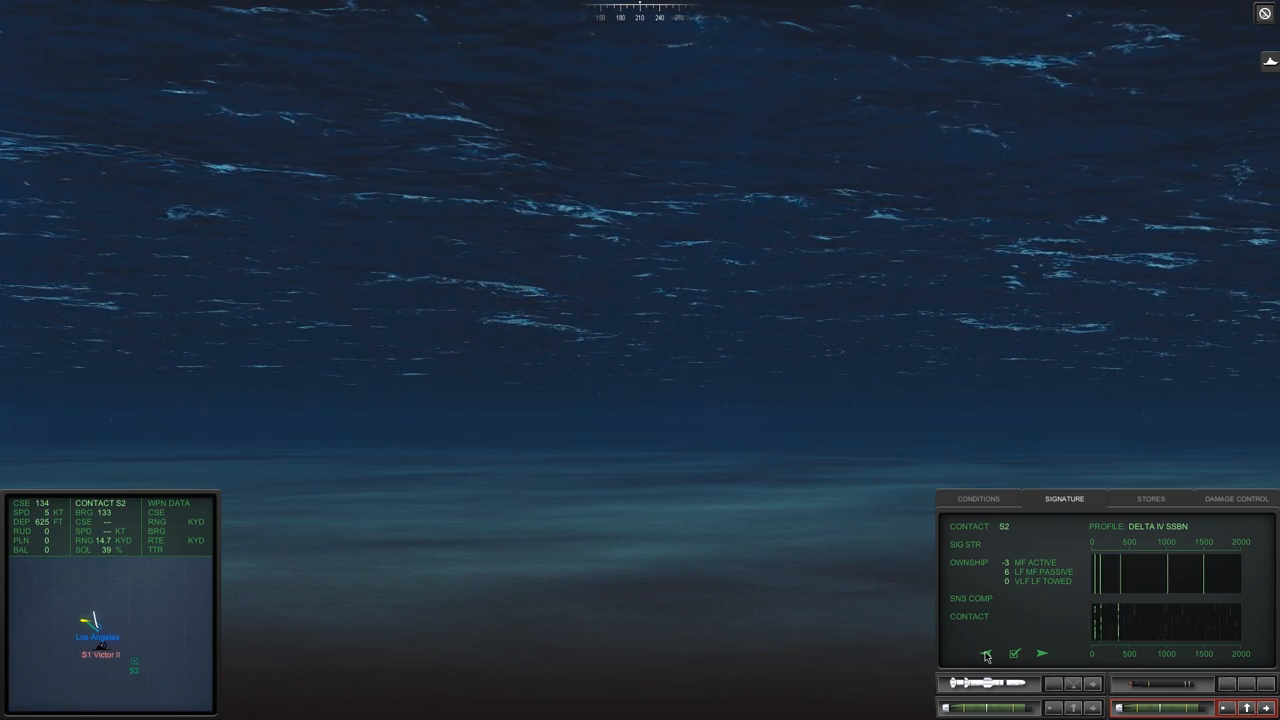
{"action": "left_click", "coordinate": [1040, 652]}
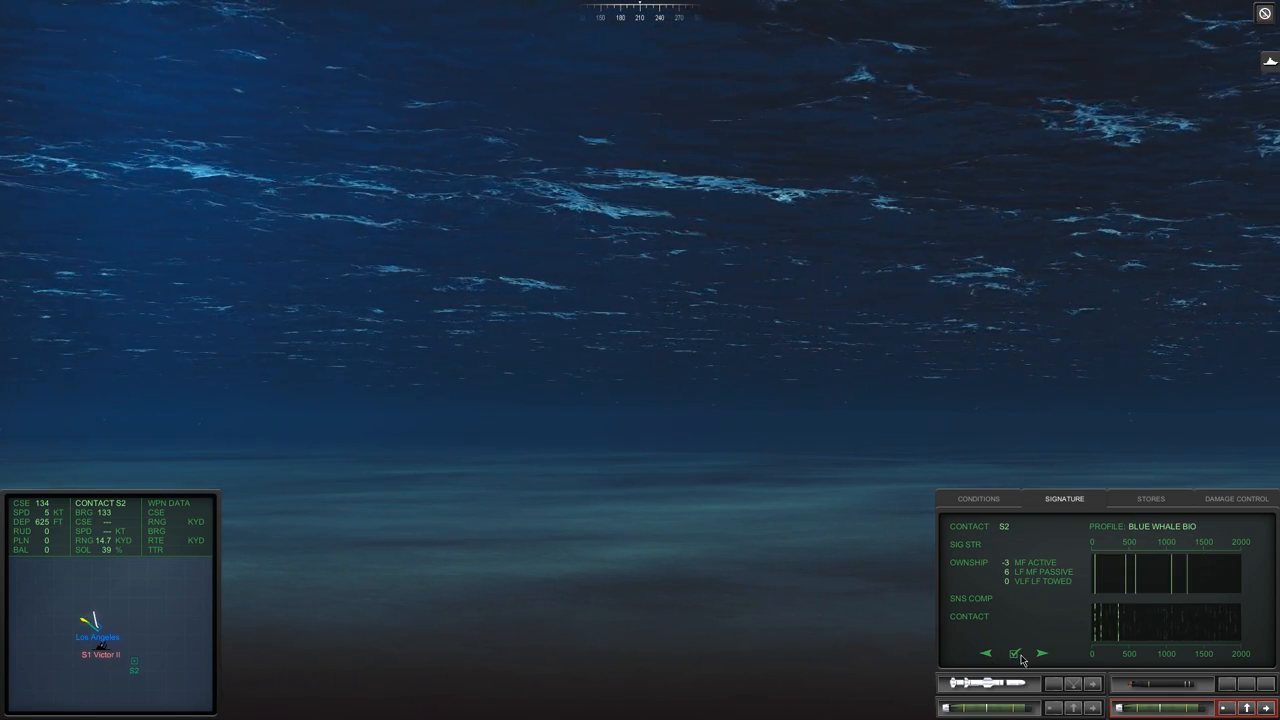
{"action": "left_click", "coordinate": [1040, 652]}
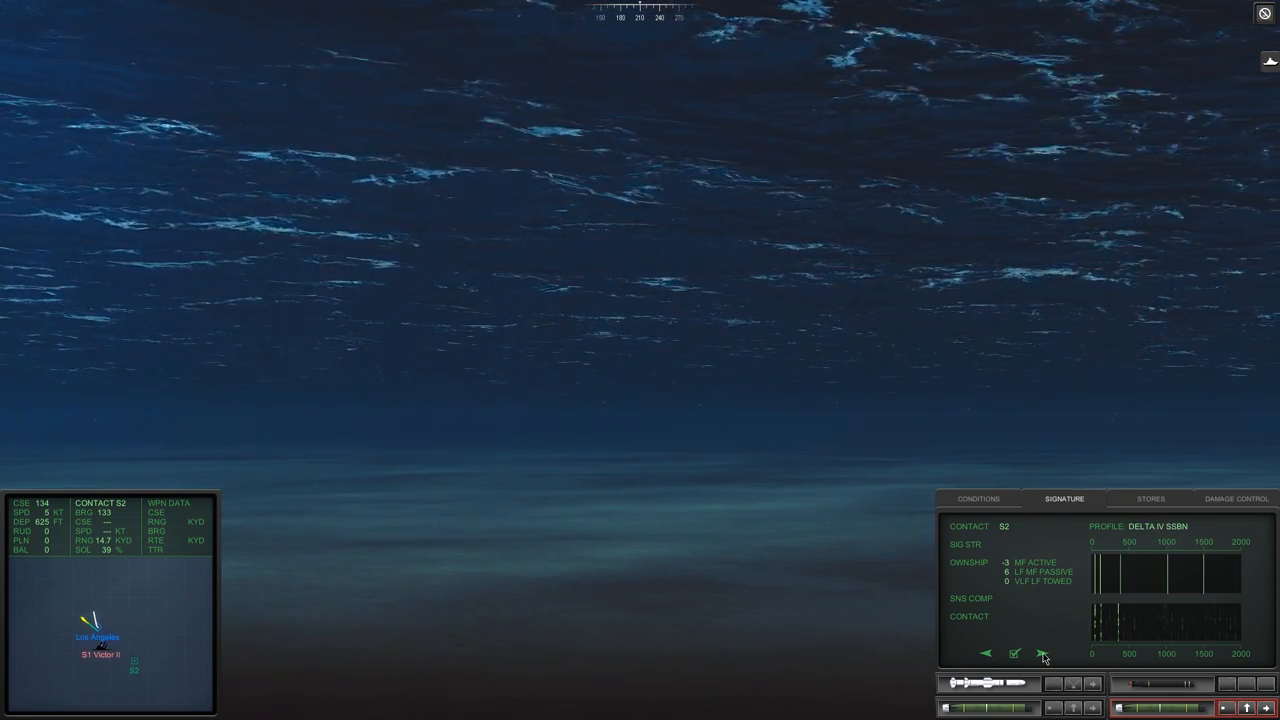
{"action": "left_click", "coordinate": [1044, 652]}
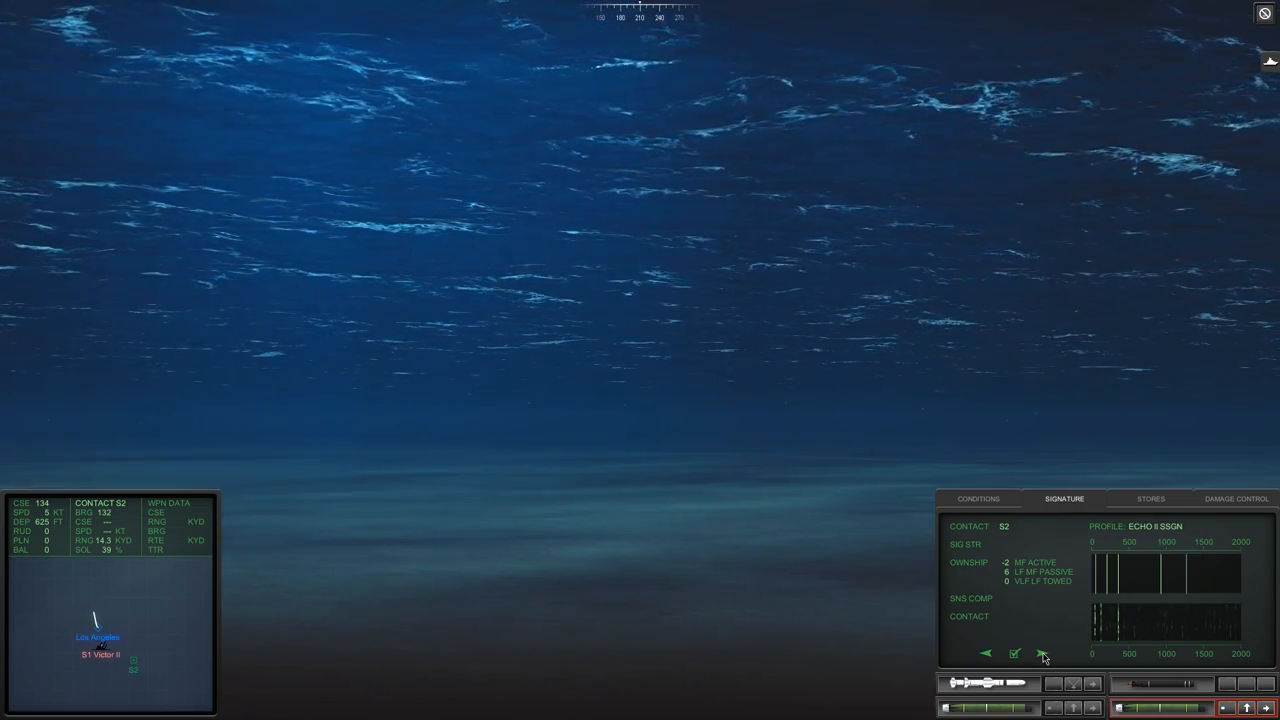
{"action": "left_click", "coordinate": [1044, 652]}
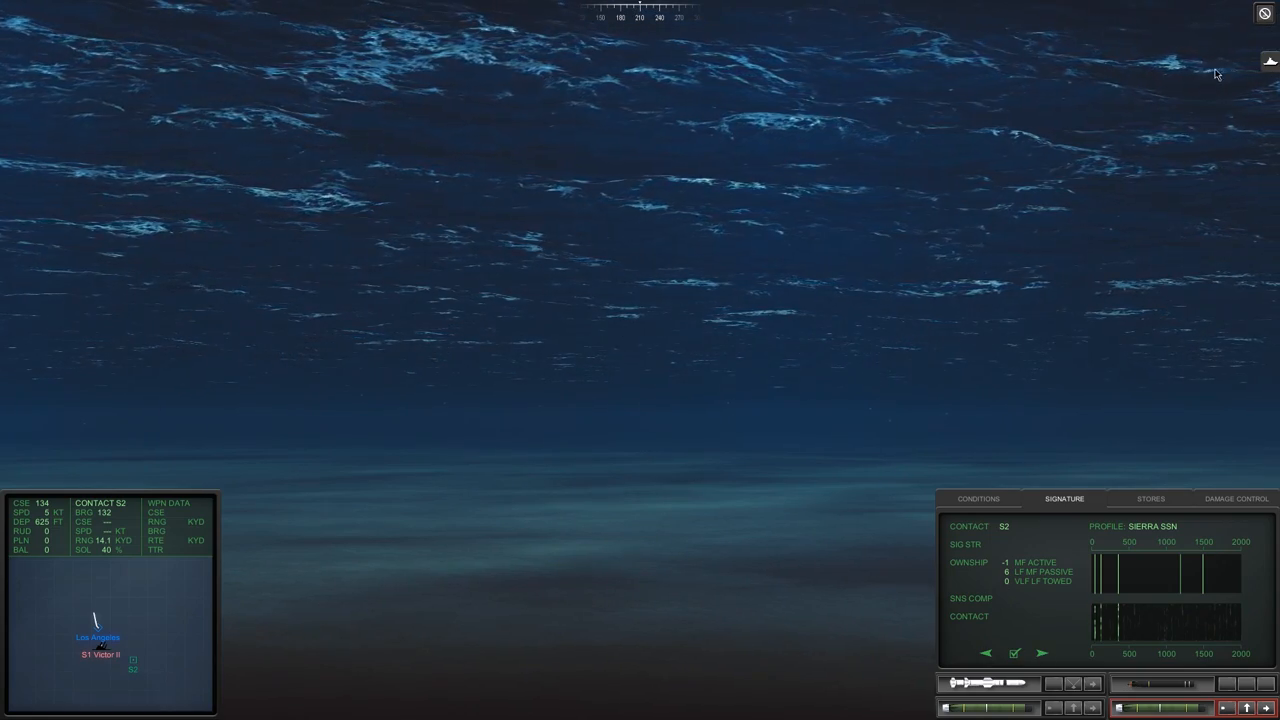
- Review the Sierra SSN class reference card for contact S2 and dismiss it
{"action": "left_click", "coordinate": [1270, 60]}
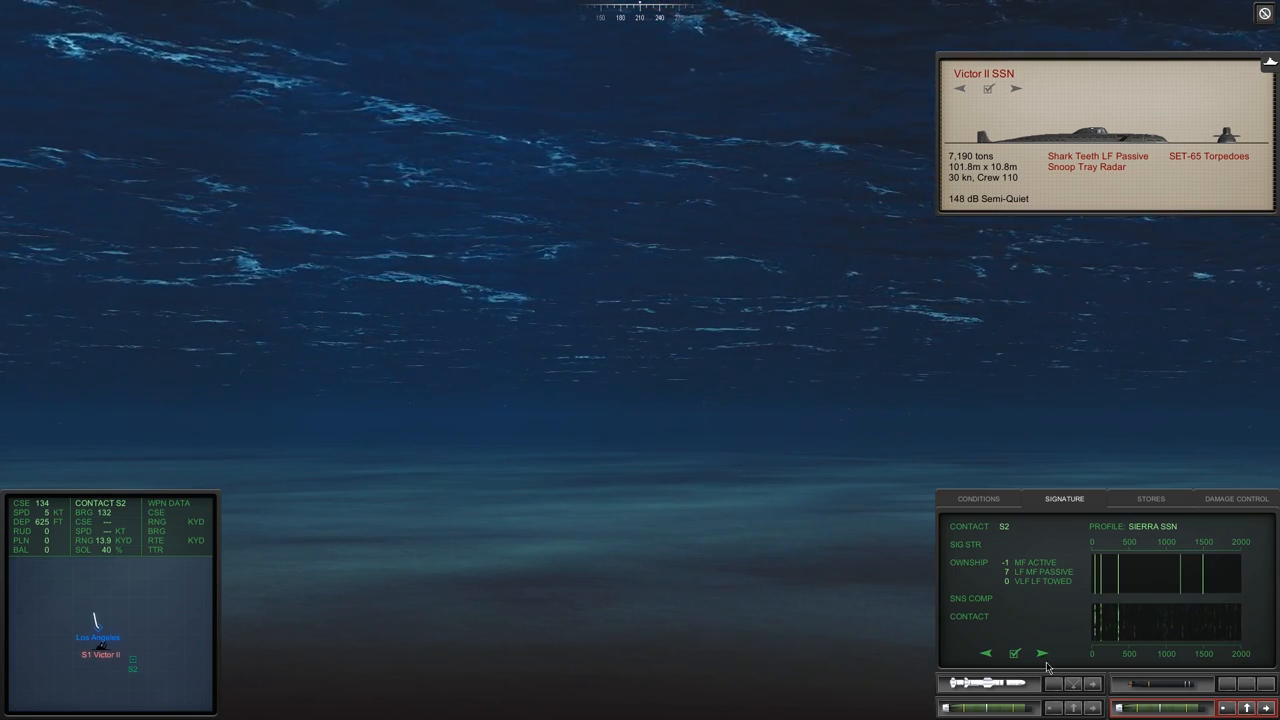
{"action": "left_click", "coordinate": [1016, 88]}
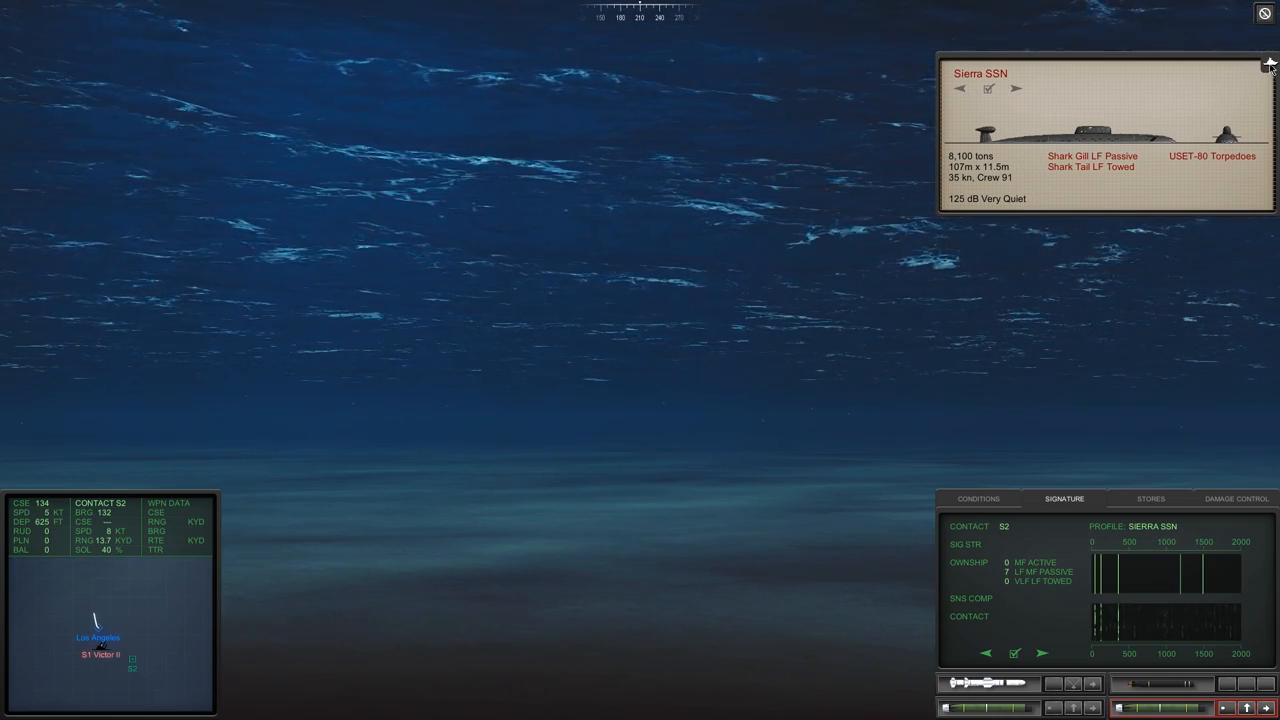
{"action": "left_click", "coordinate": [1270, 62]}
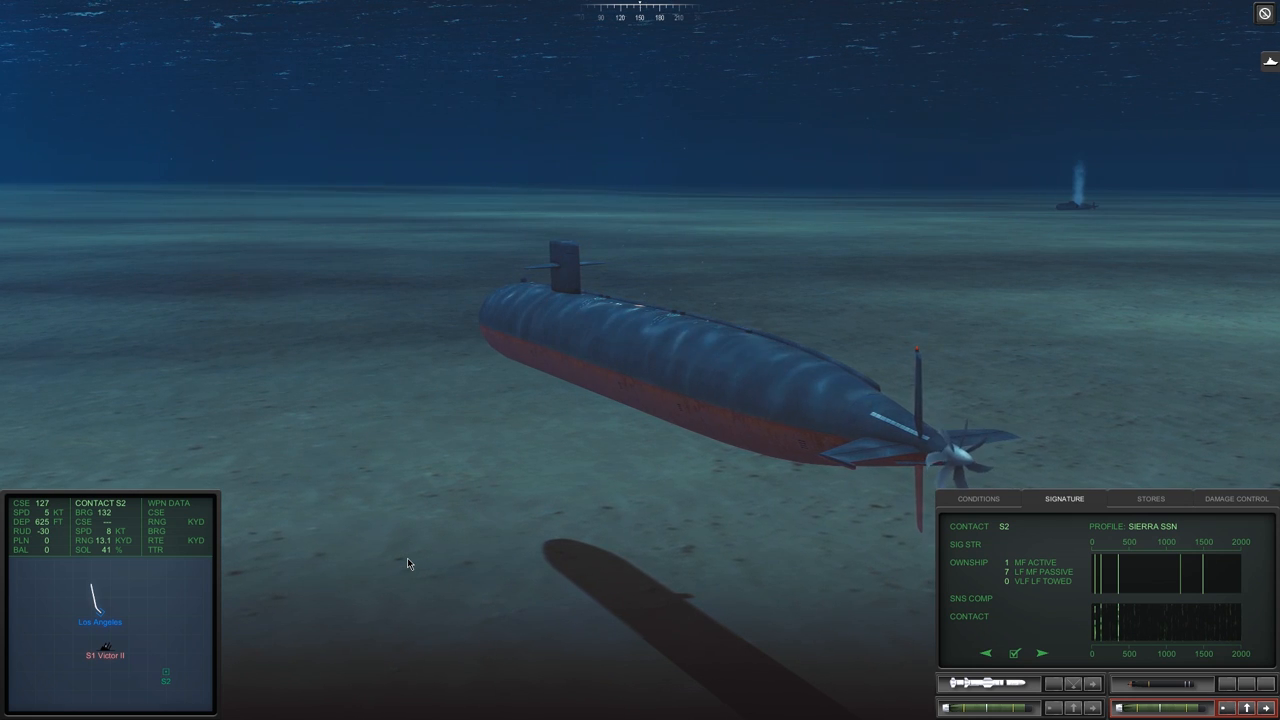
- Check ocean conditions, then show S2's Sierra SSN signature comparison again
{"action": "left_click", "coordinate": [976, 498]}
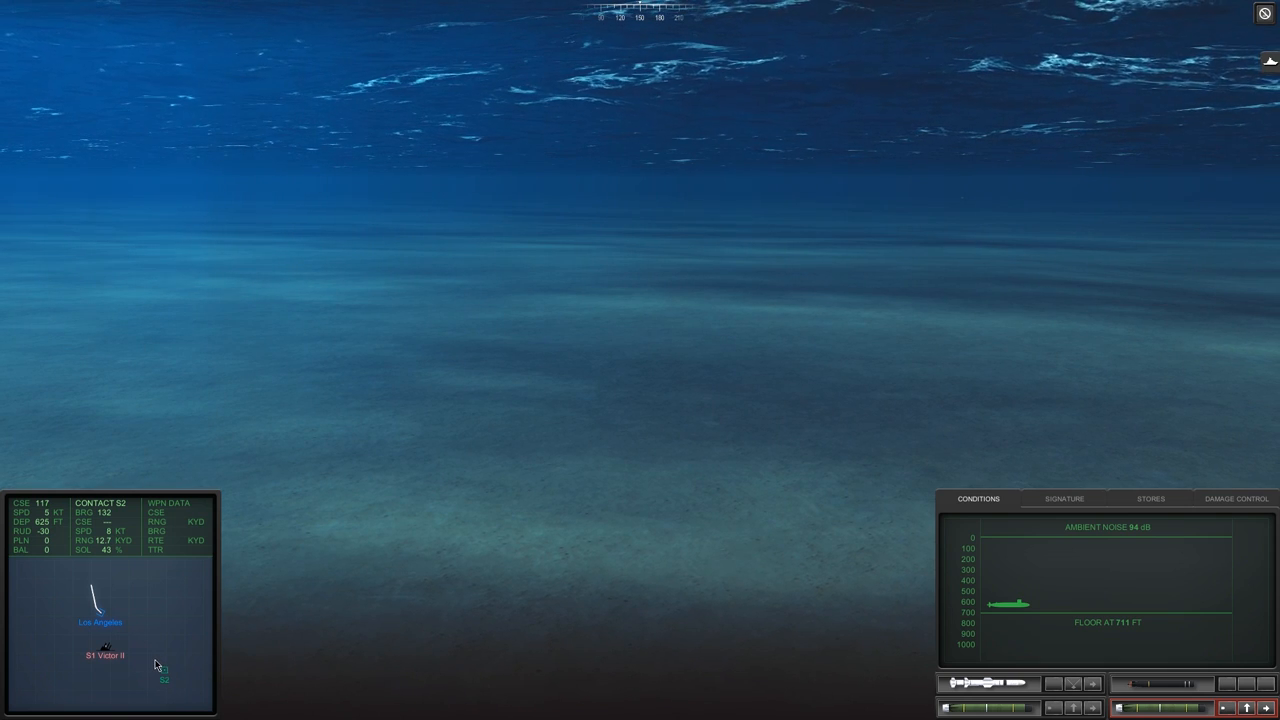
{"action": "left_click", "coordinate": [1064, 498]}
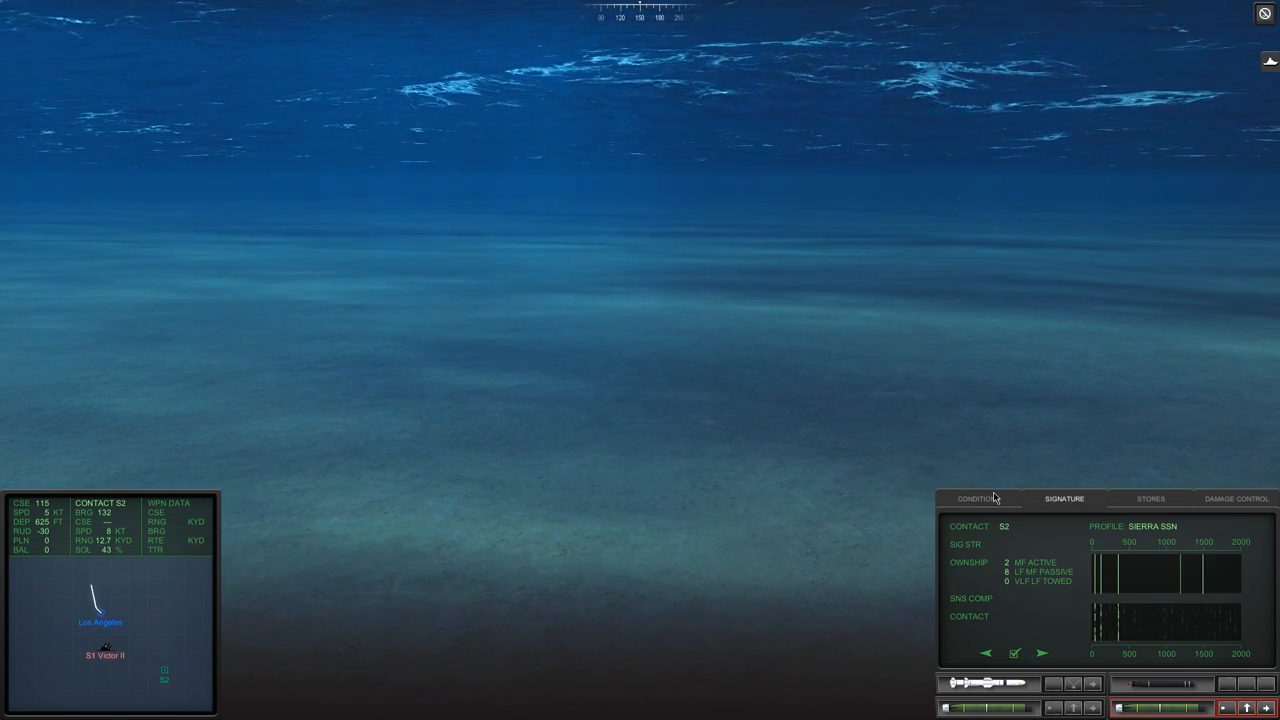
- Return to the conditions readout as the Los Angeles descends past 400 ft
{"action": "left_click", "coordinate": [976, 498]}
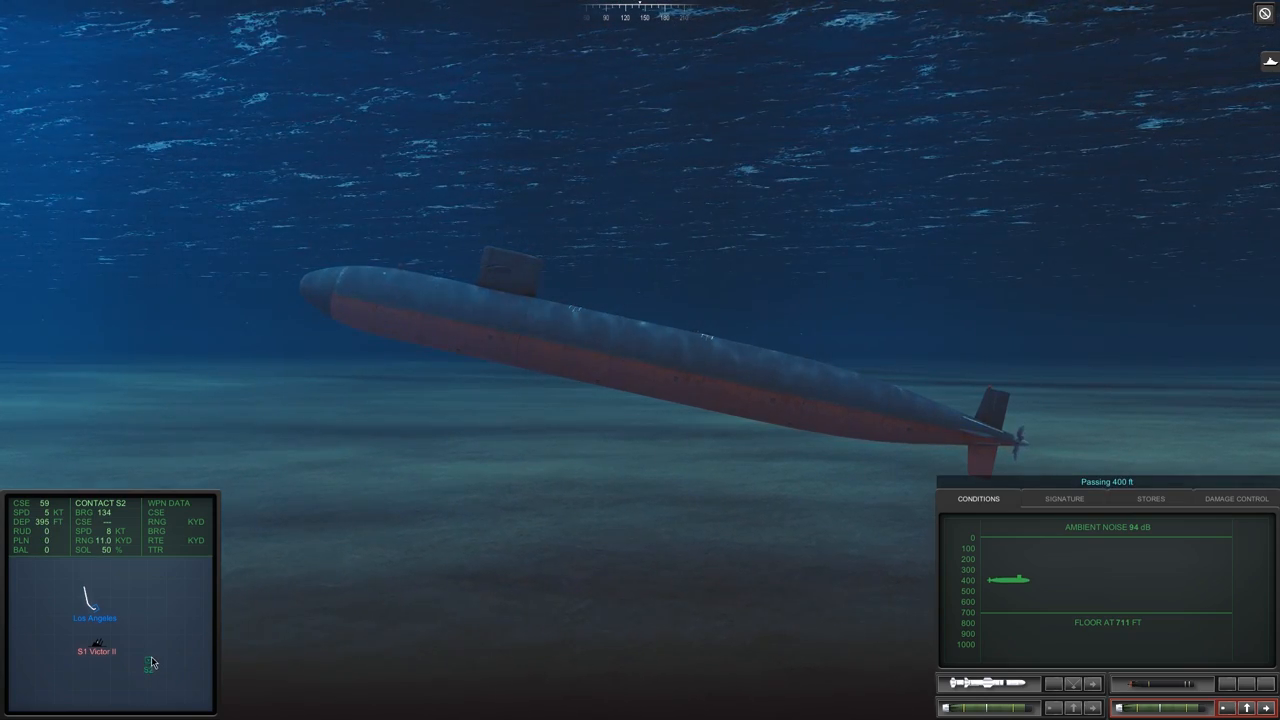
- Compare S2 against further profiles and reference cards, classifying it as a Whiskey SS
{"action": "left_click", "coordinate": [1064, 498]}
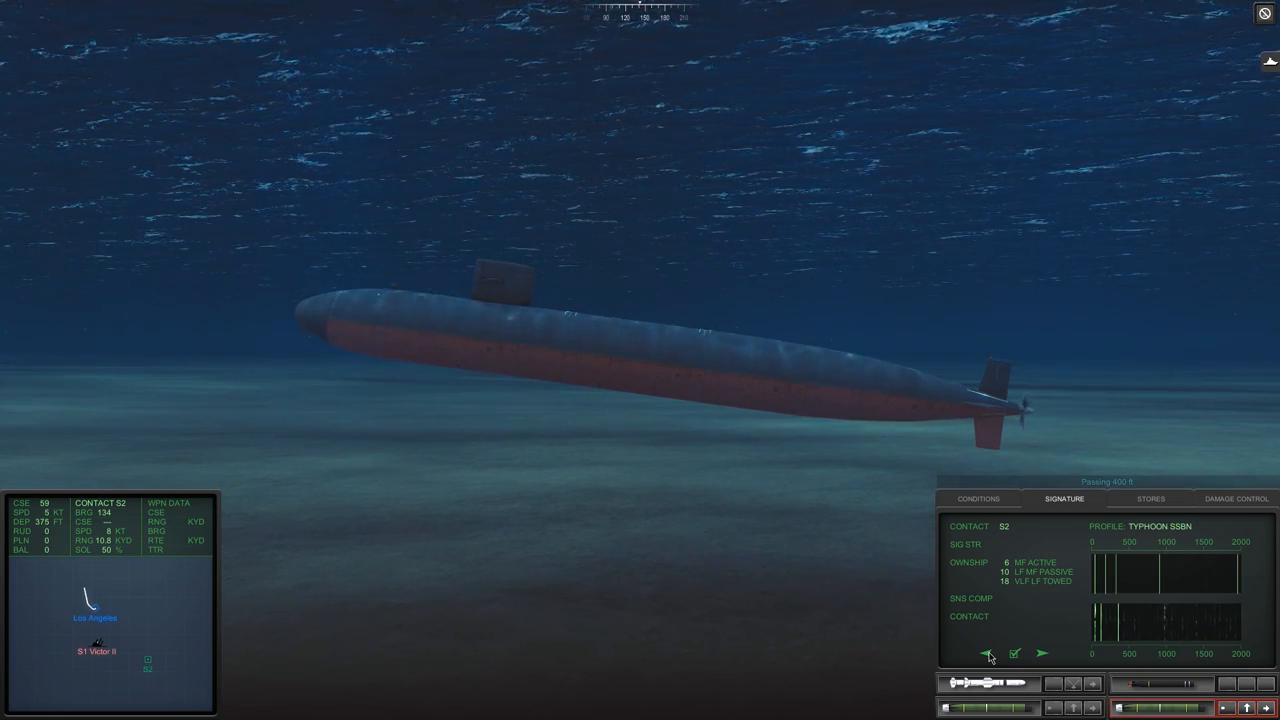
{"action": "left_click", "coordinate": [1042, 652]}
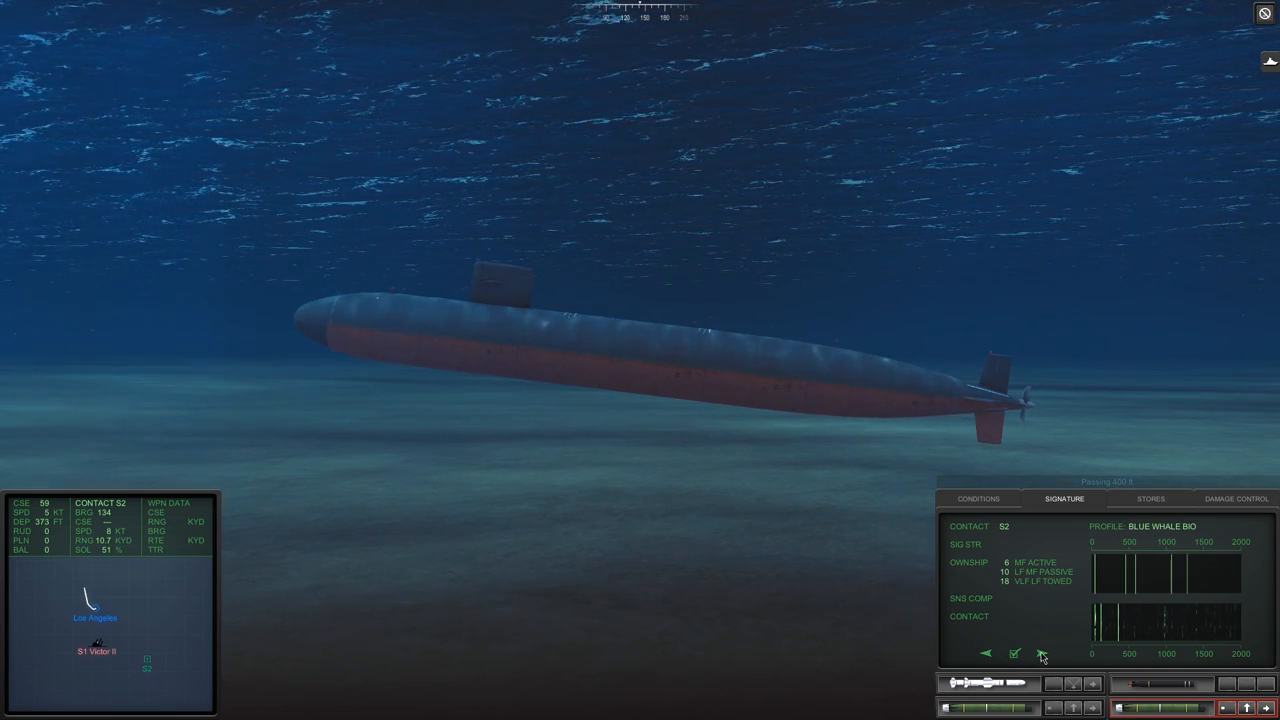
{"action": "left_click", "coordinate": [1040, 654]}
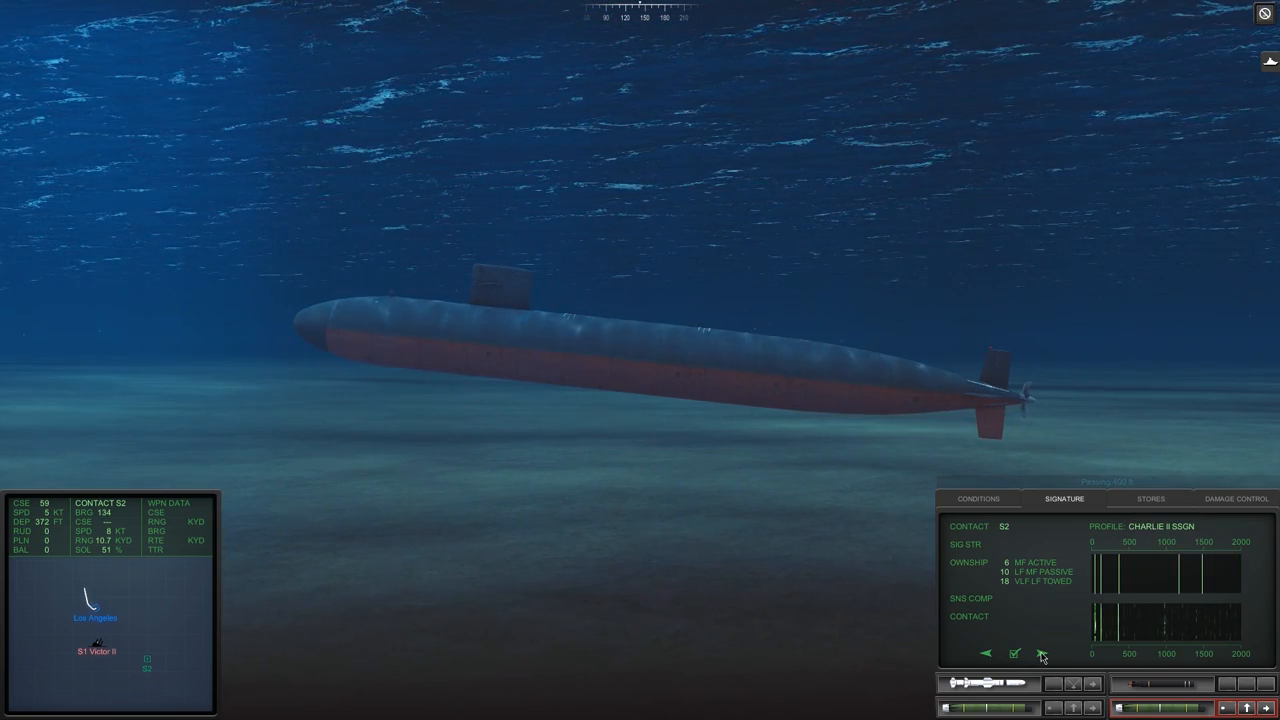
{"action": "left_click", "coordinate": [1040, 654]}
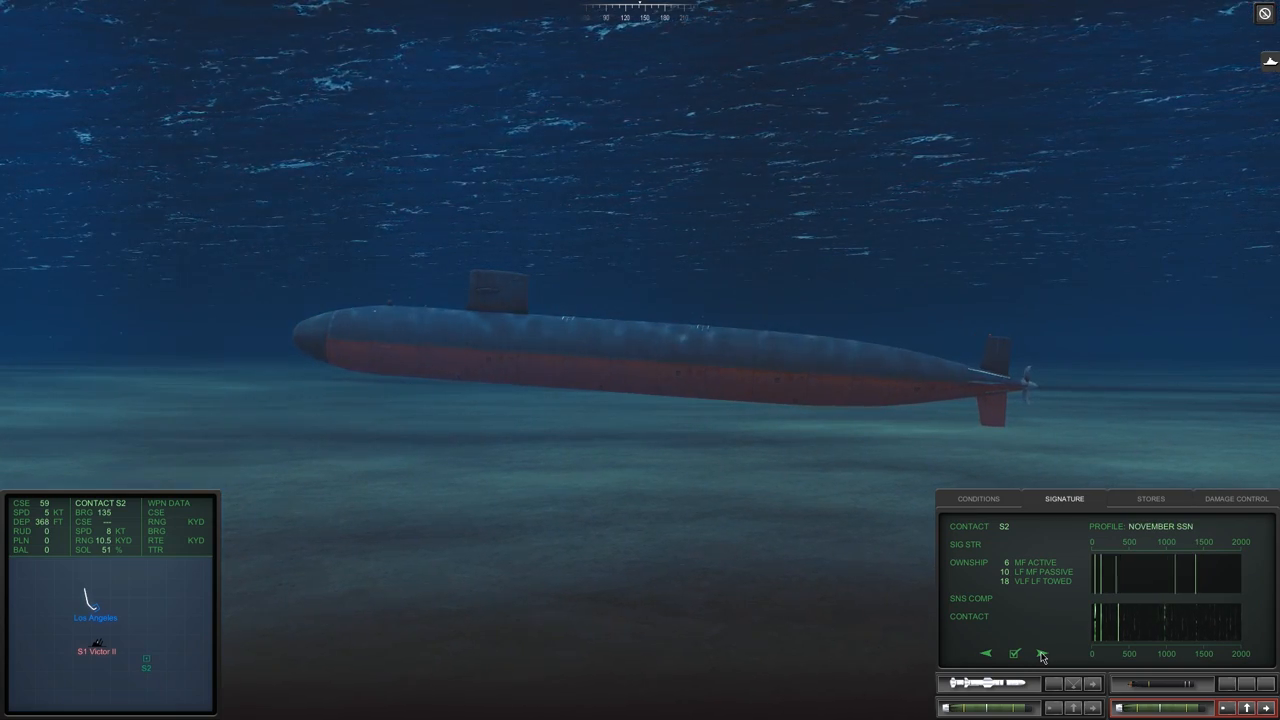
{"action": "left_click", "coordinate": [1040, 654]}
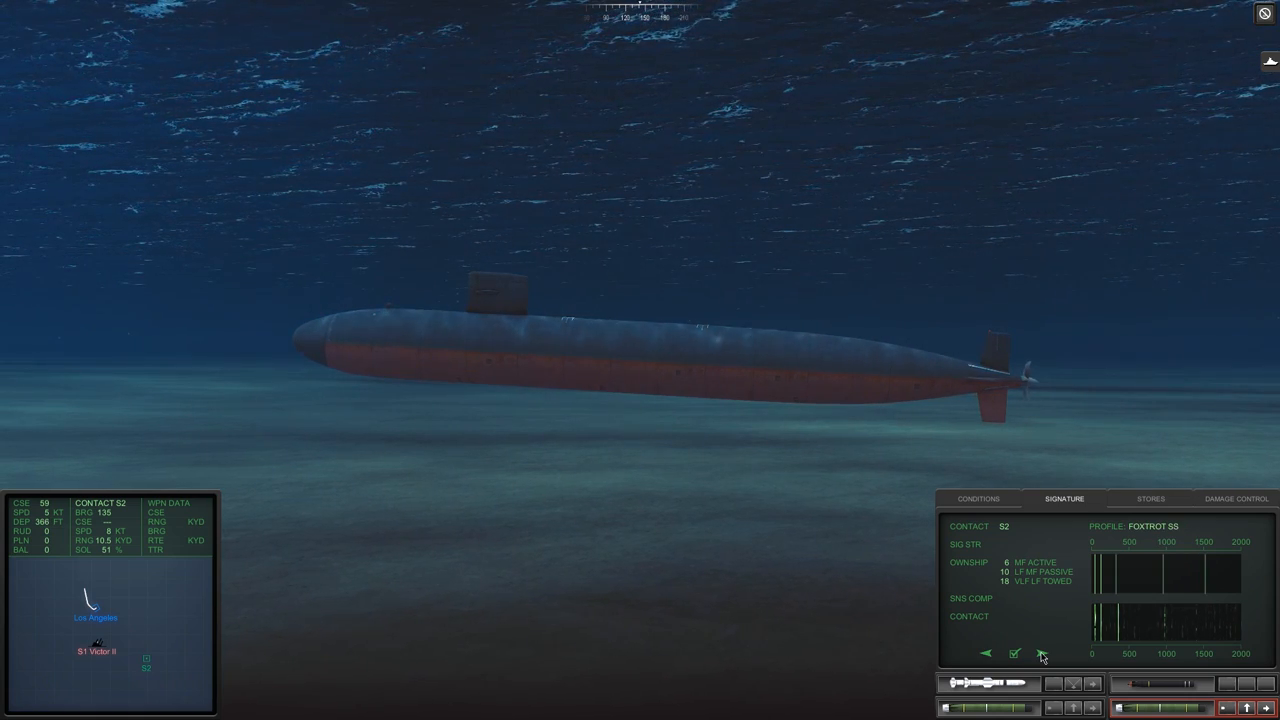
{"action": "left_click", "coordinate": [1044, 652]}
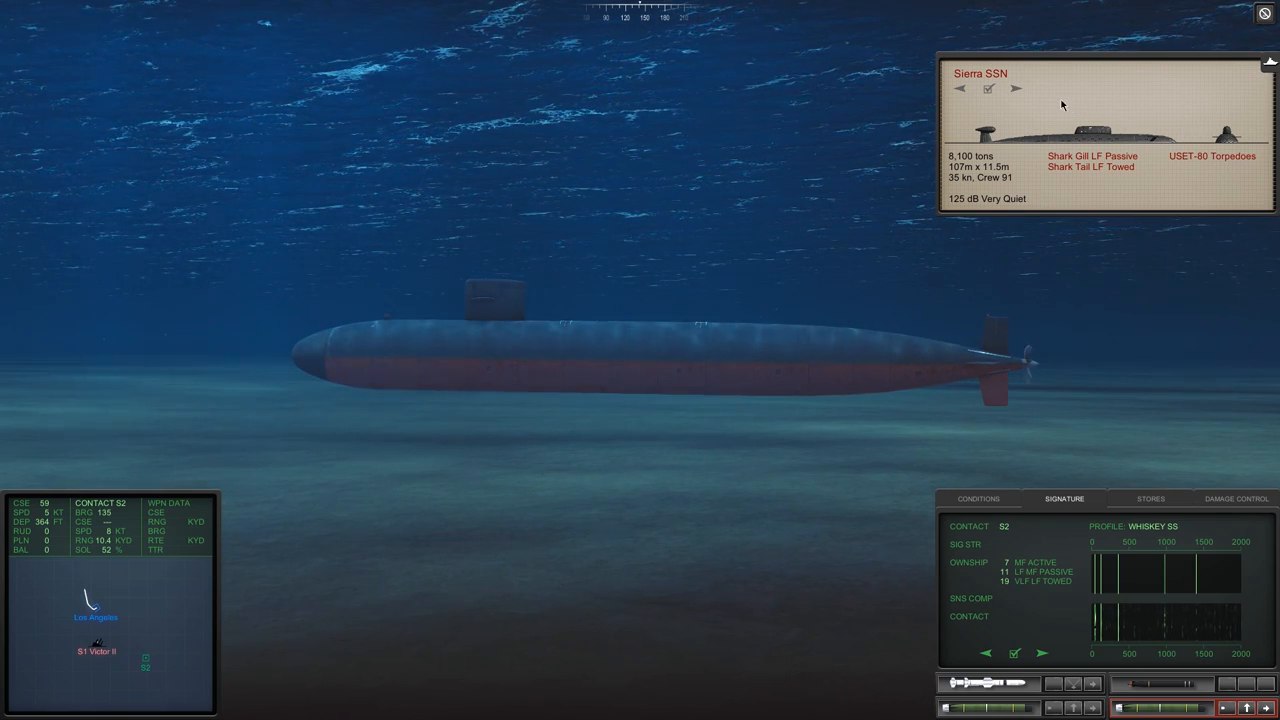
{"action": "left_click", "coordinate": [1016, 88]}
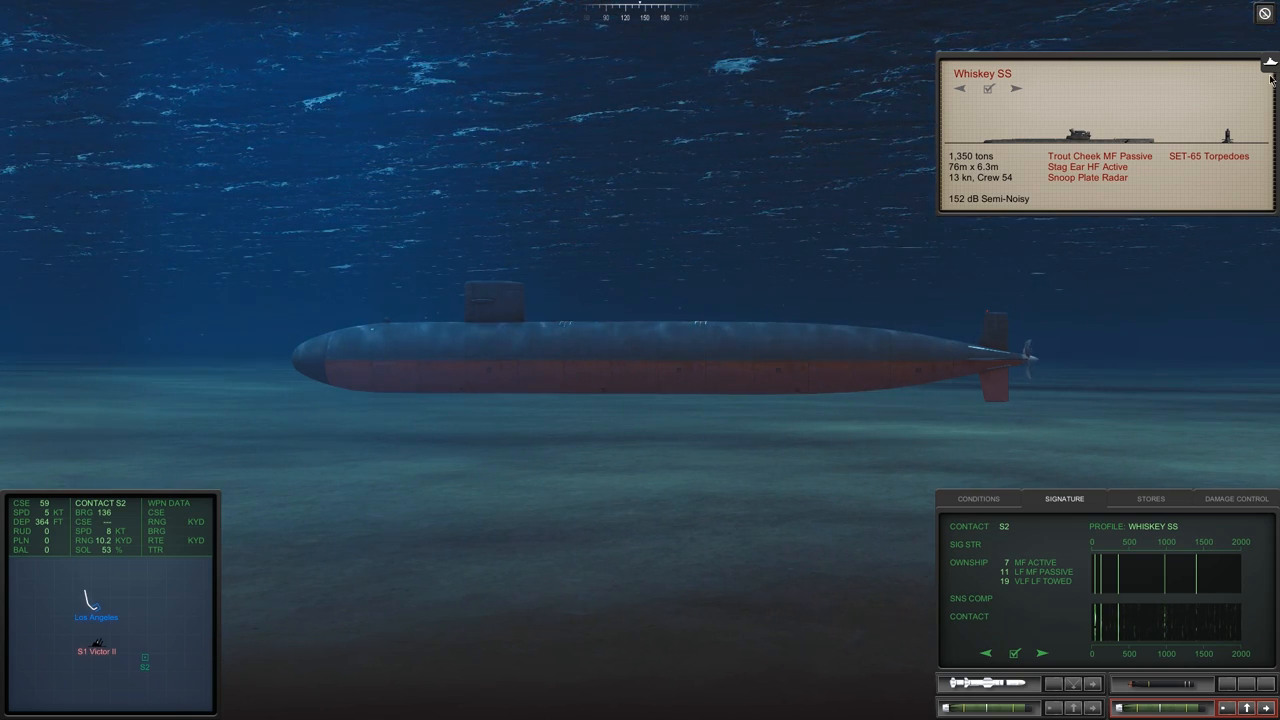
{"action": "left_click", "coordinate": [1270, 62]}
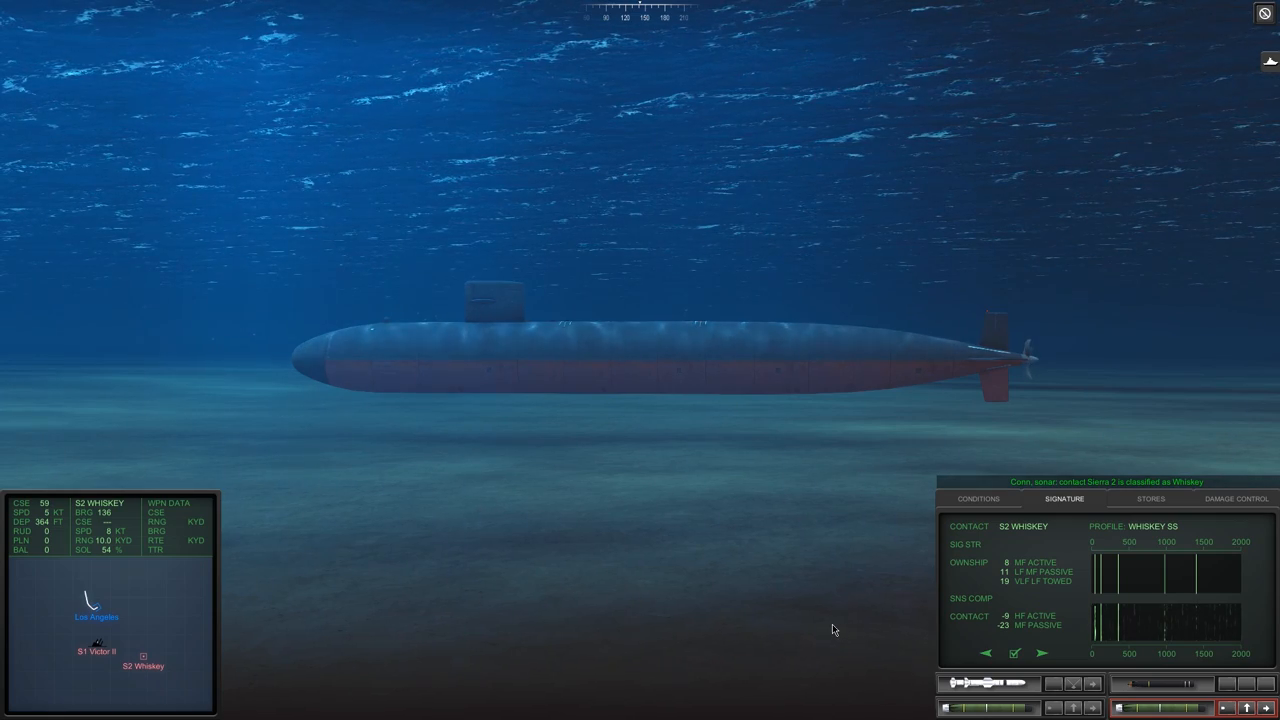
{"action": "mouse_move", "coordinate": [228, 712]}
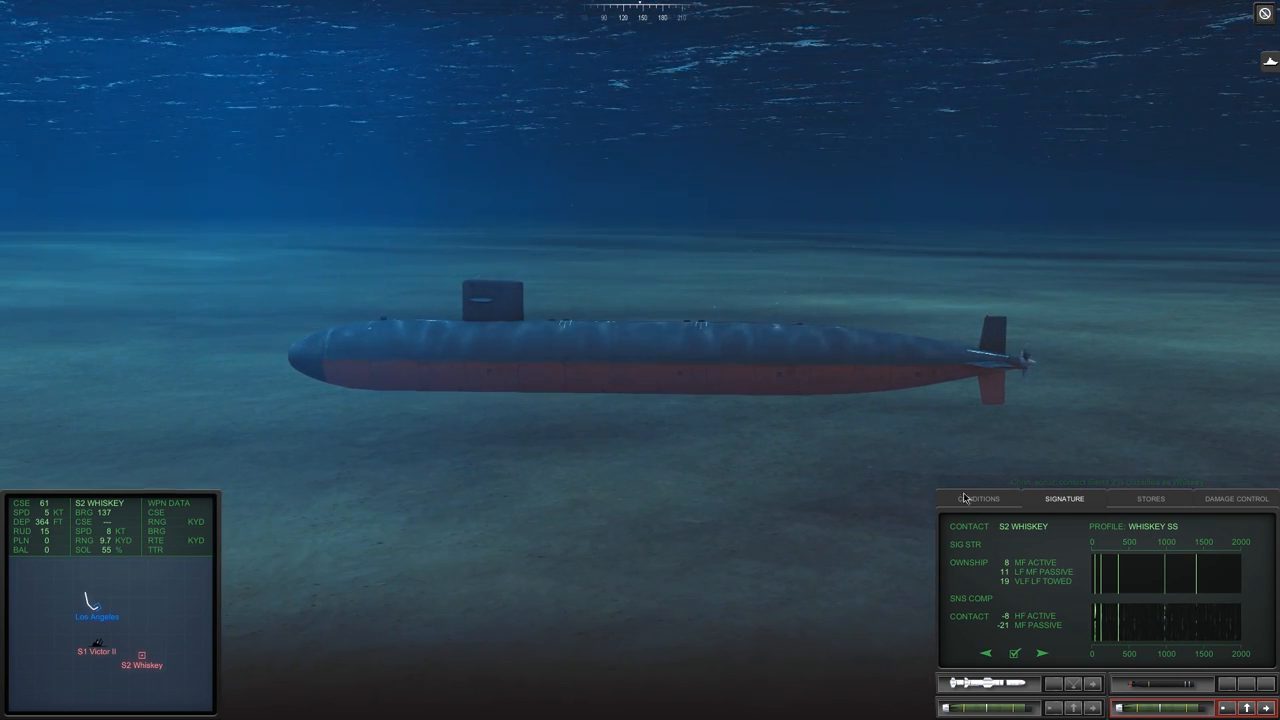
- Show the sea conditions readout, after which the COMSUBLANT mission update to USS Boston appears
{"action": "left_click", "coordinate": [978, 498]}
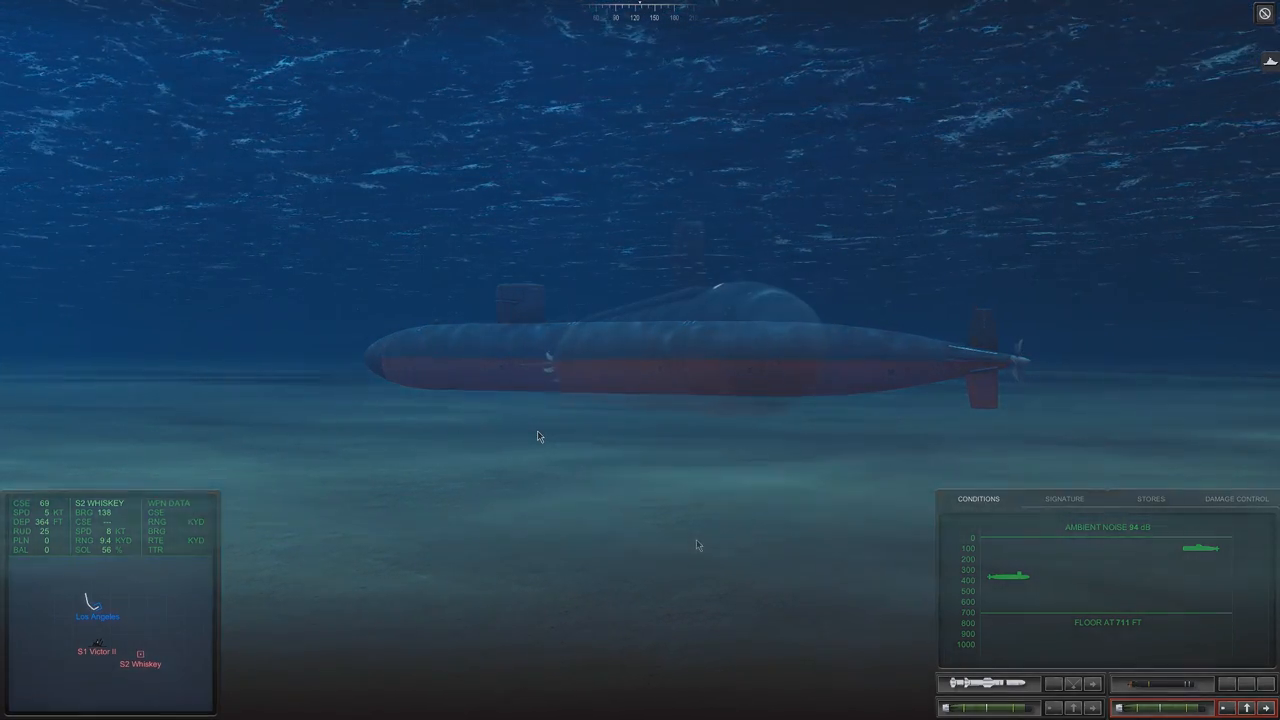
{"action": "left_click", "coordinate": [1064, 500]}
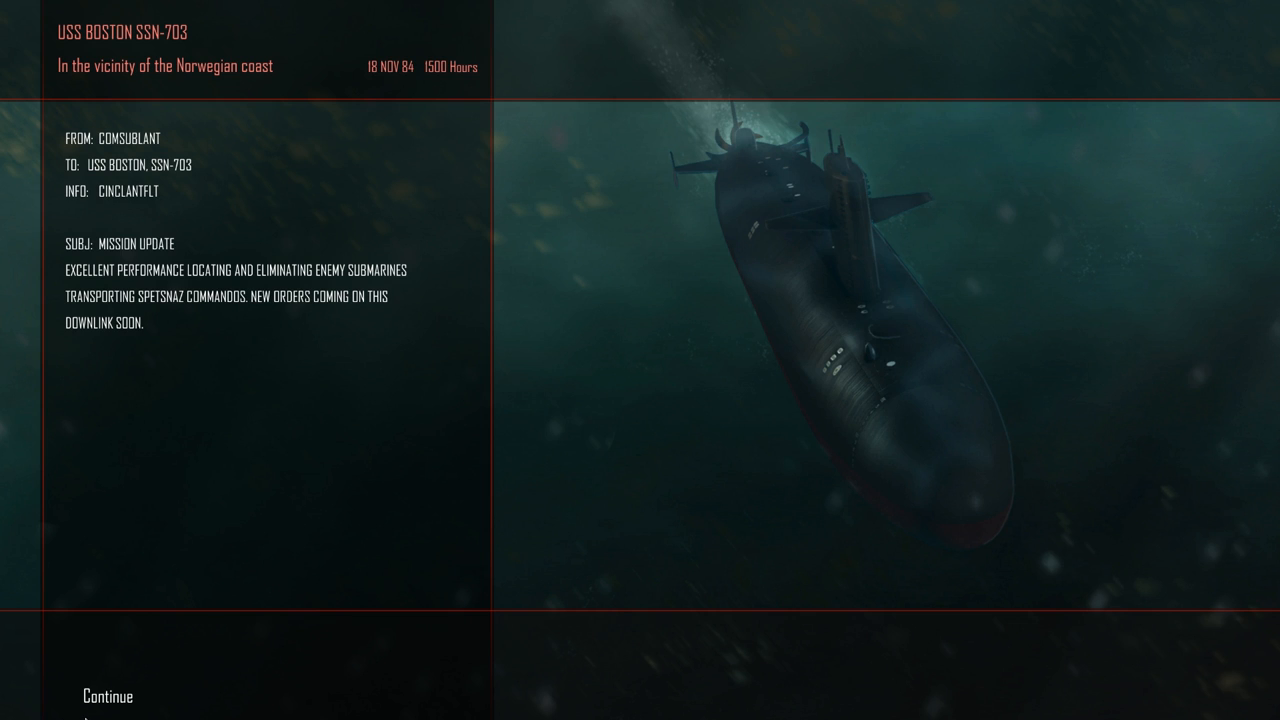
{"action": "mouse_move", "coordinate": [96, 704]}
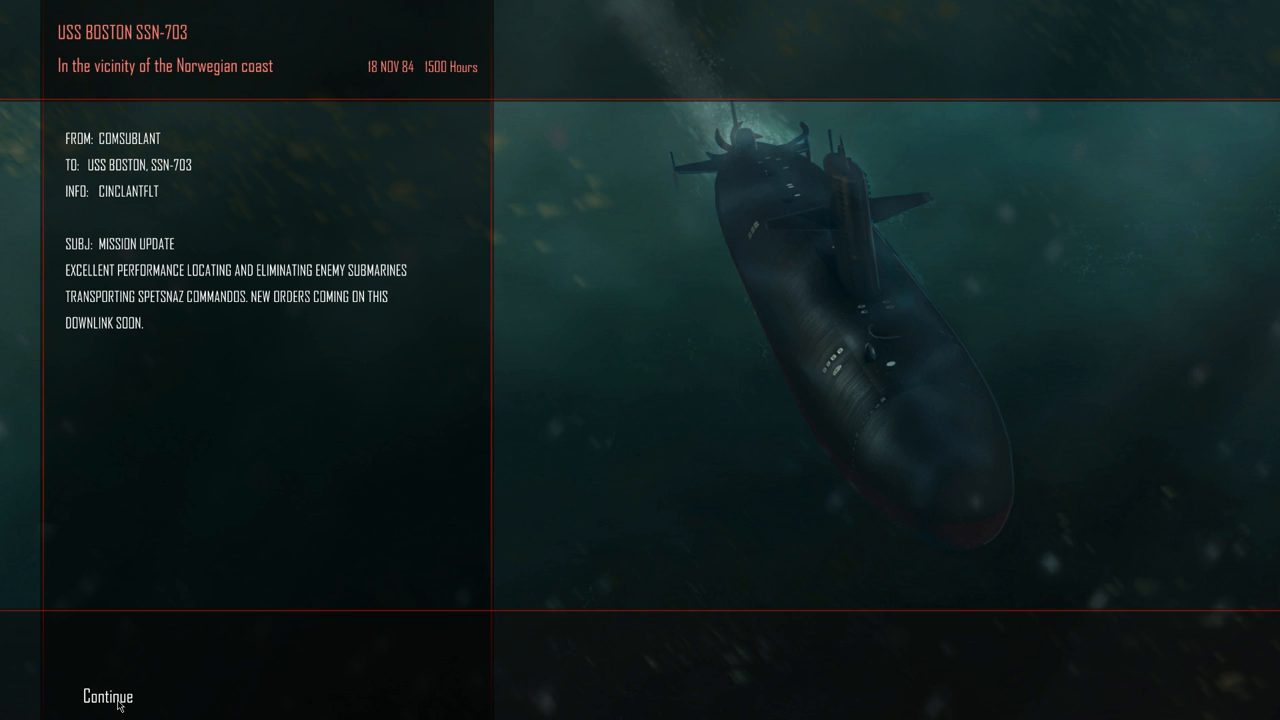
- Dismiss the COMSUBLANT mission update and proceed to the 19 NOV 84 campaign map
{"action": "left_click", "coordinate": [106, 696]}
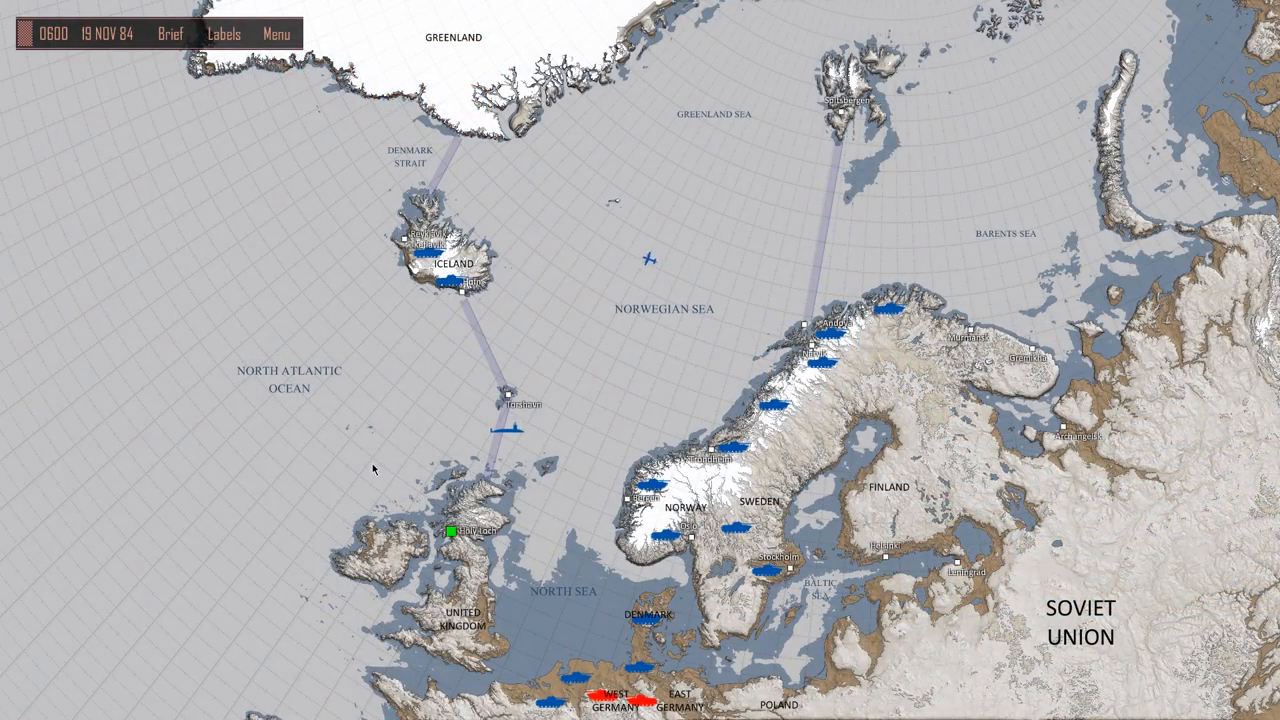